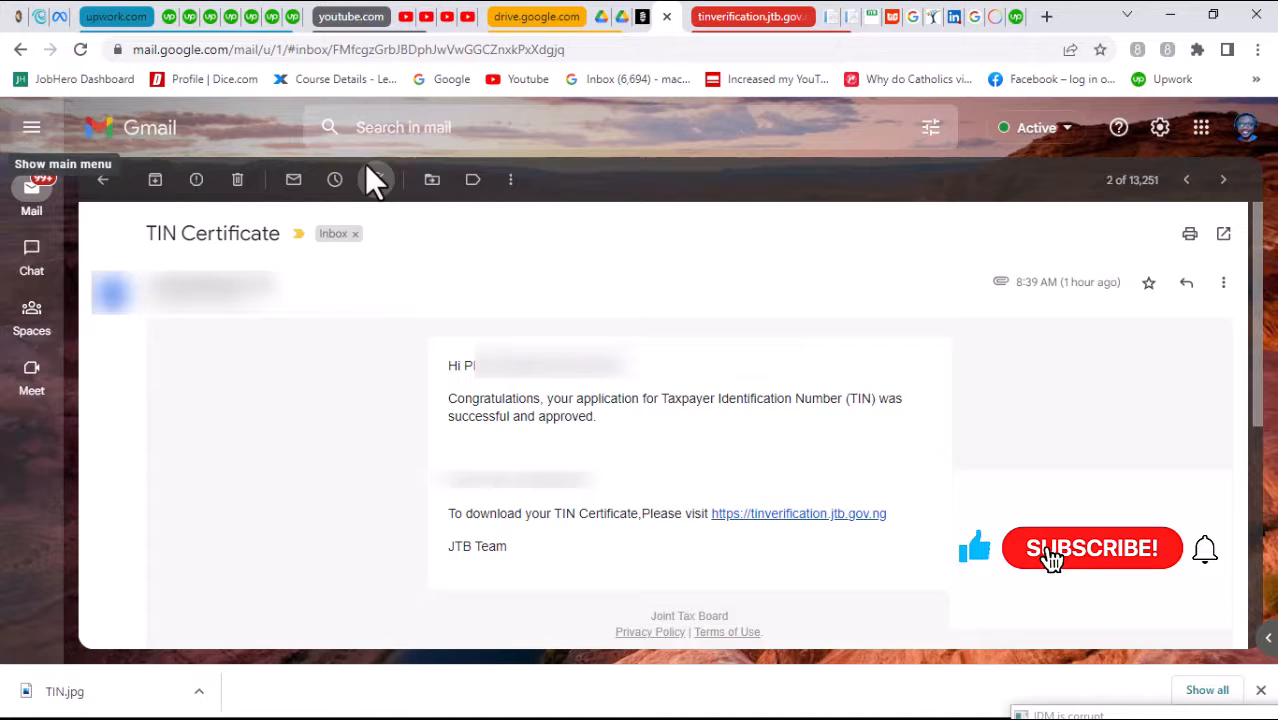
# Reach the JTB TIN Verification Portal via the tinverification link in the email.
pyautogui.click(1091, 548)
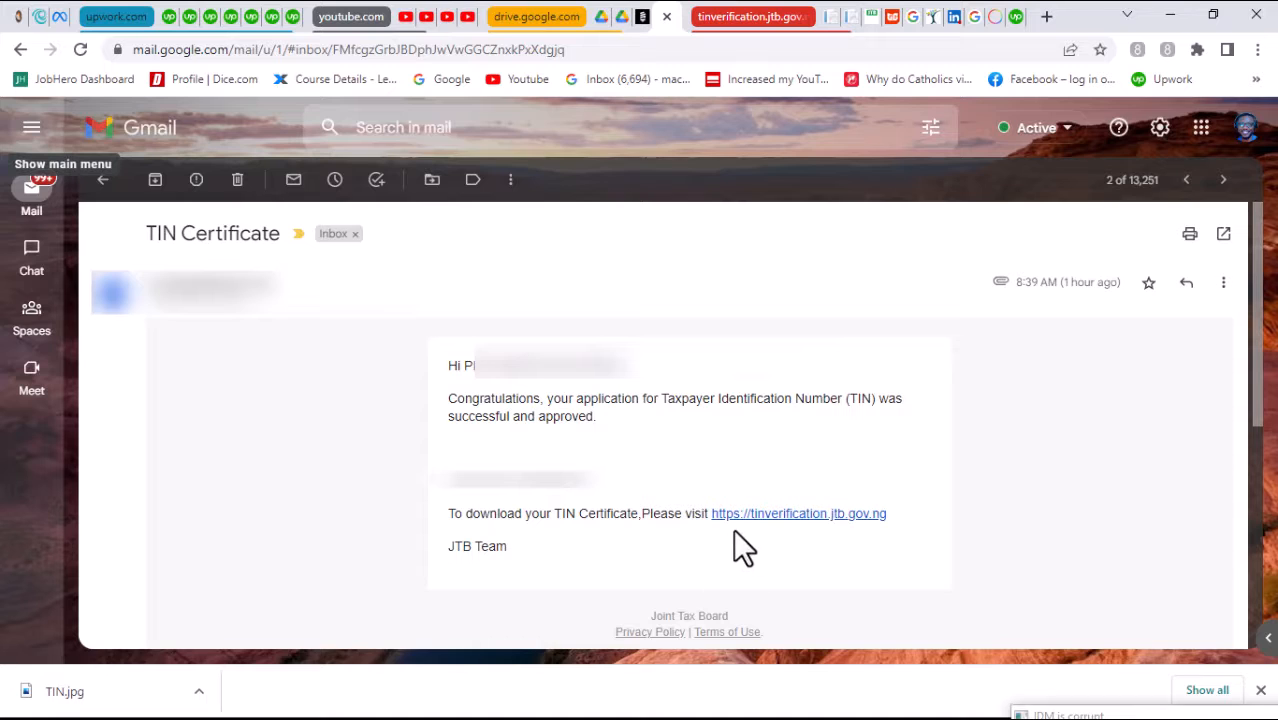
pyautogui.moveTo(810, 538)
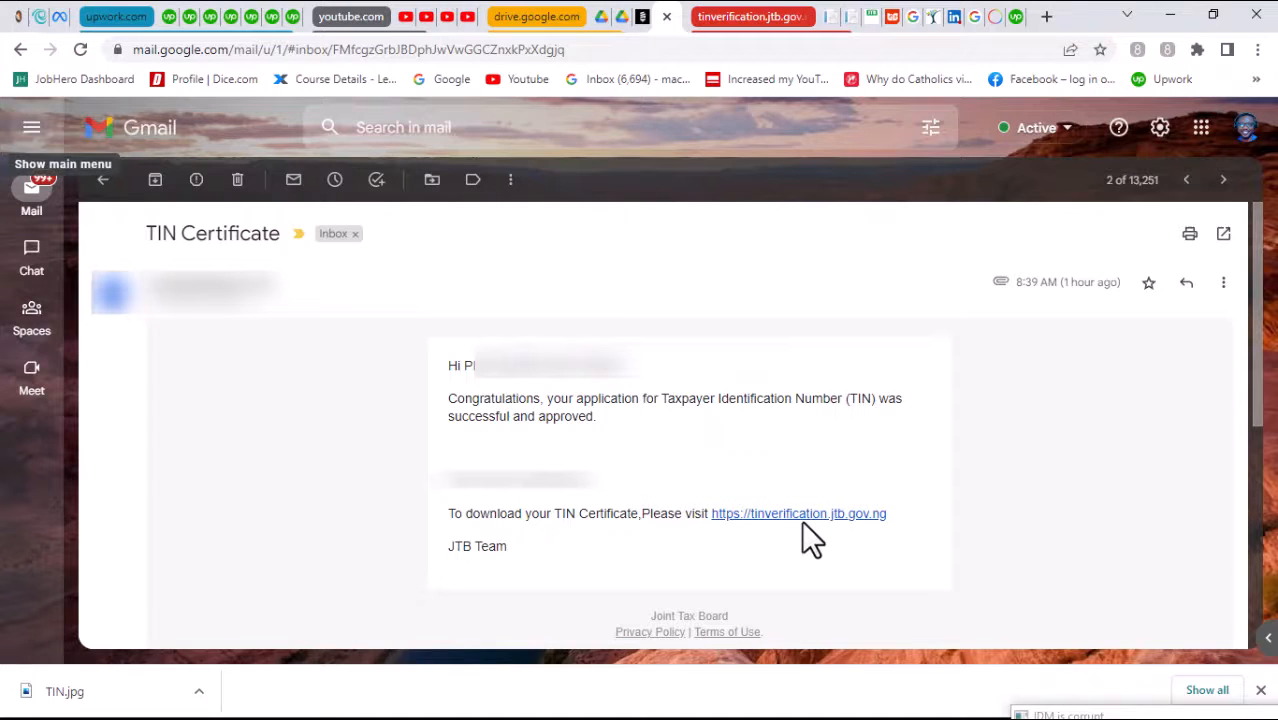
pyautogui.click(798, 513)
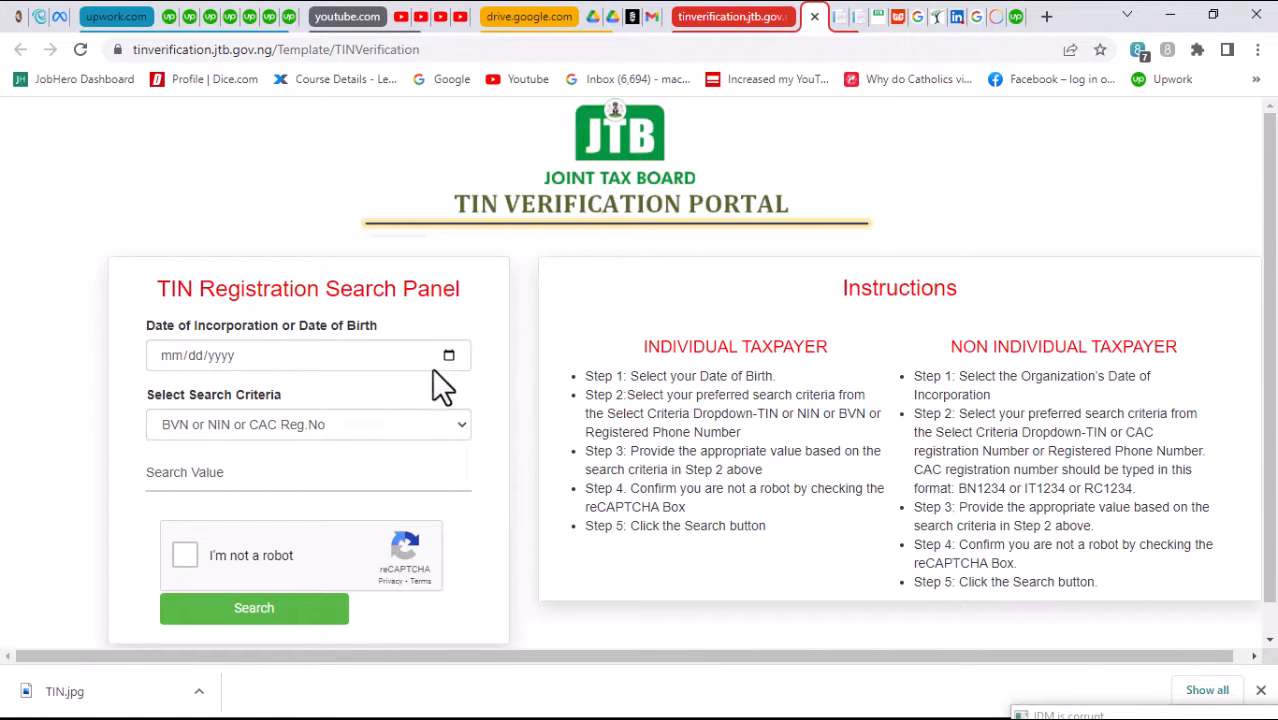
pyautogui.moveTo(413, 377)
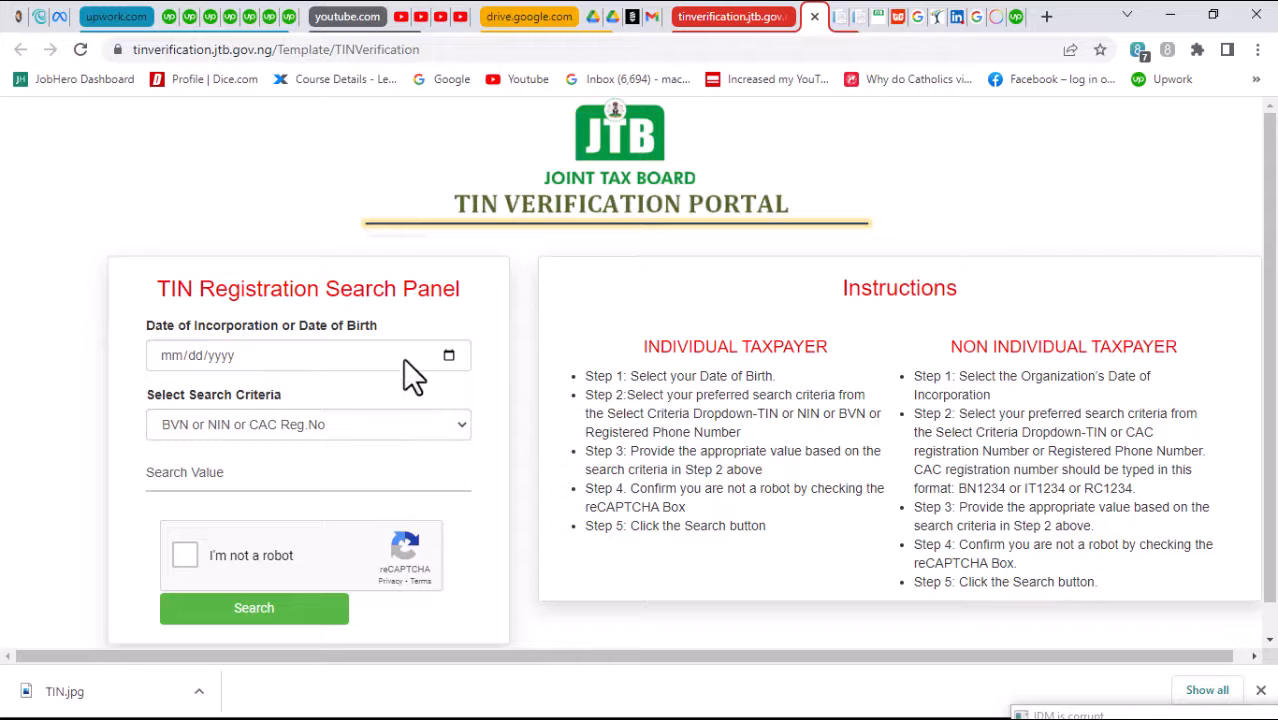
pyautogui.moveTo(455, 365)
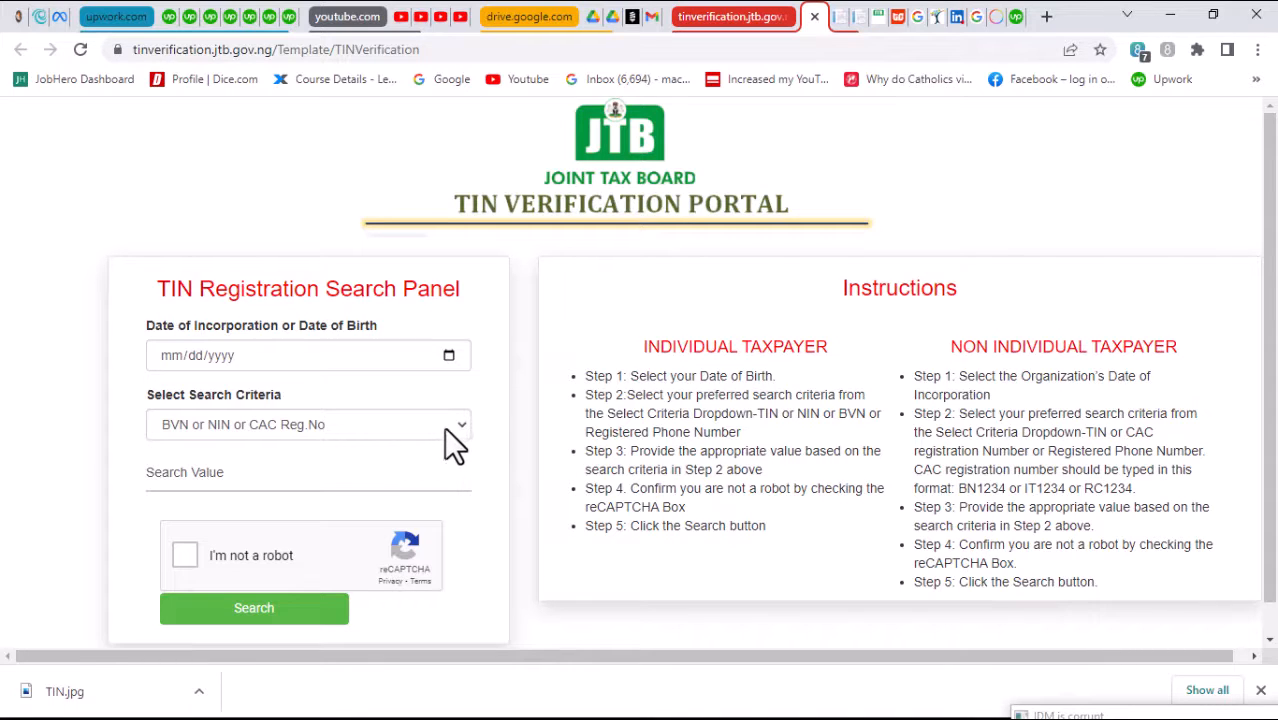
# Choose Registered Phone Number as the search criterion, leaving search value and birth date blank.
pyautogui.click(307, 424)
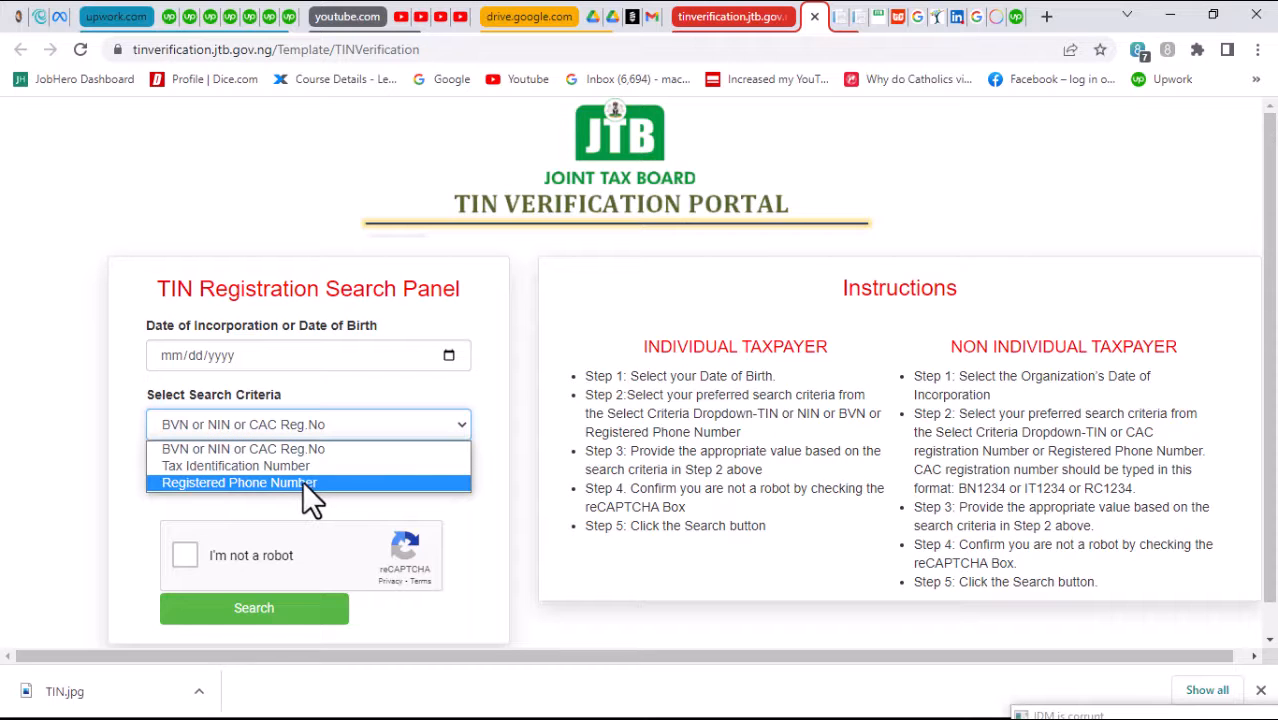
pyautogui.click(240, 482)
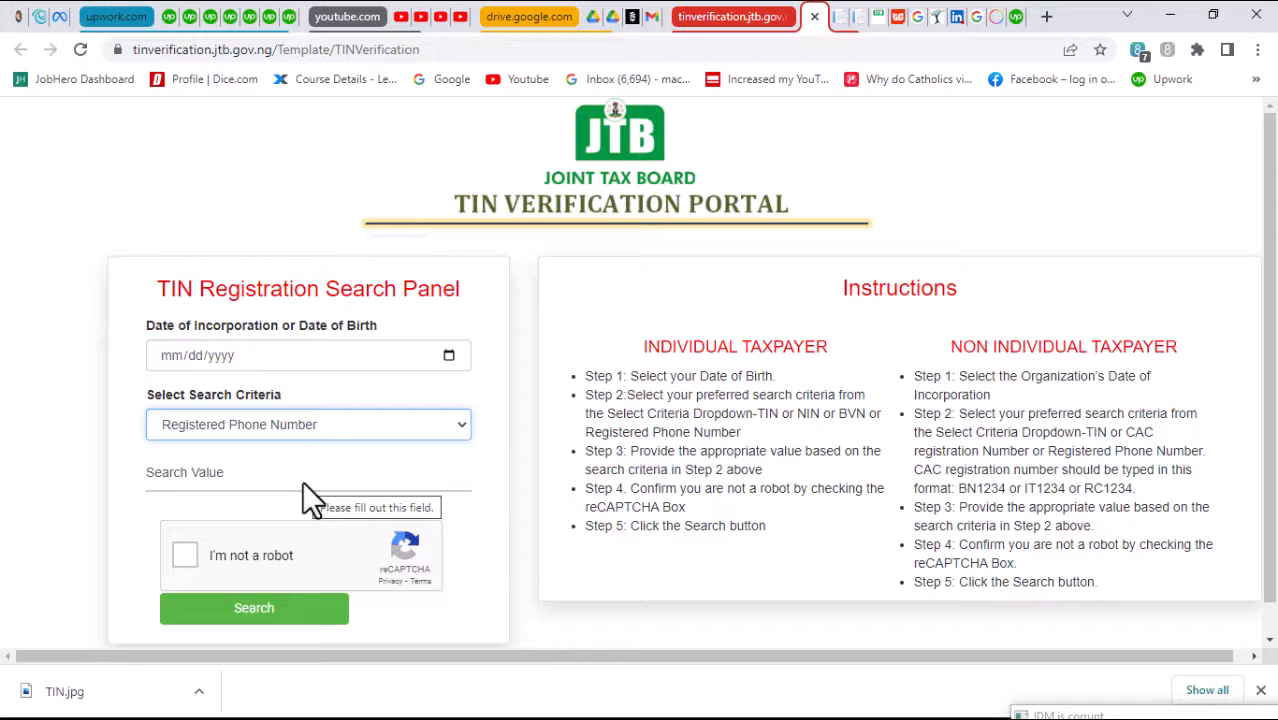
pyautogui.click(300, 472)
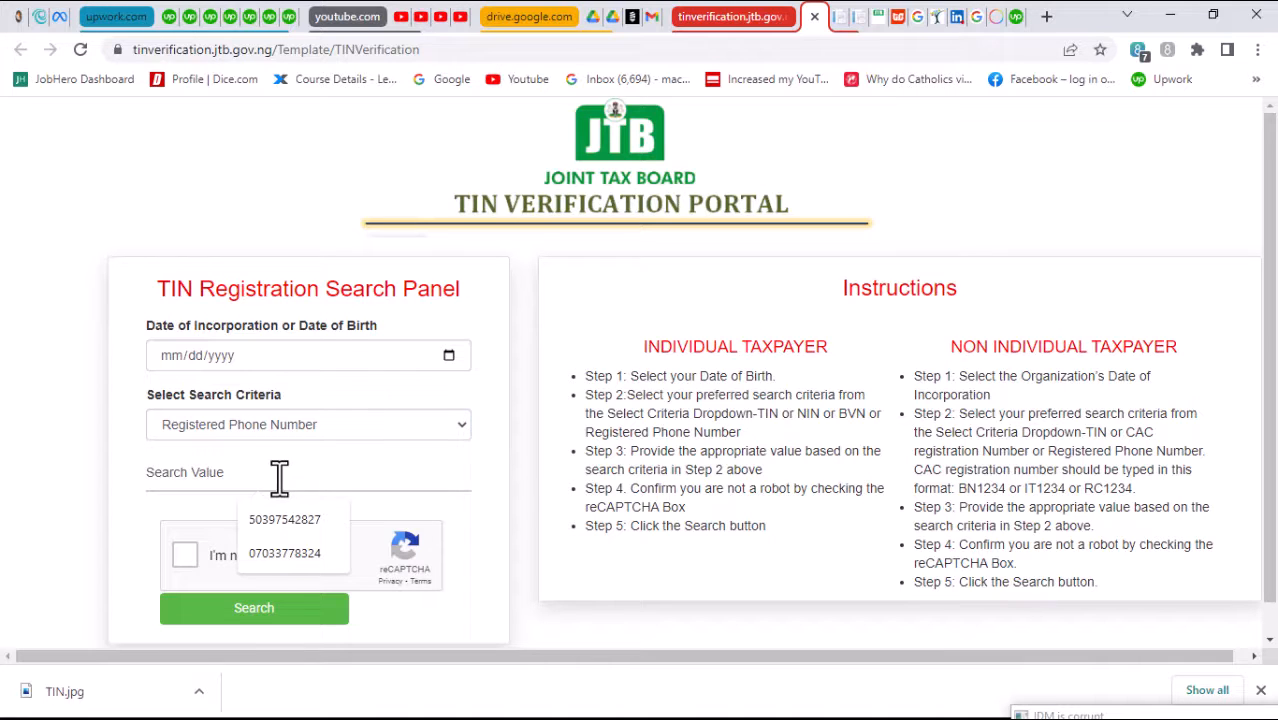
pyautogui.click(308, 355)
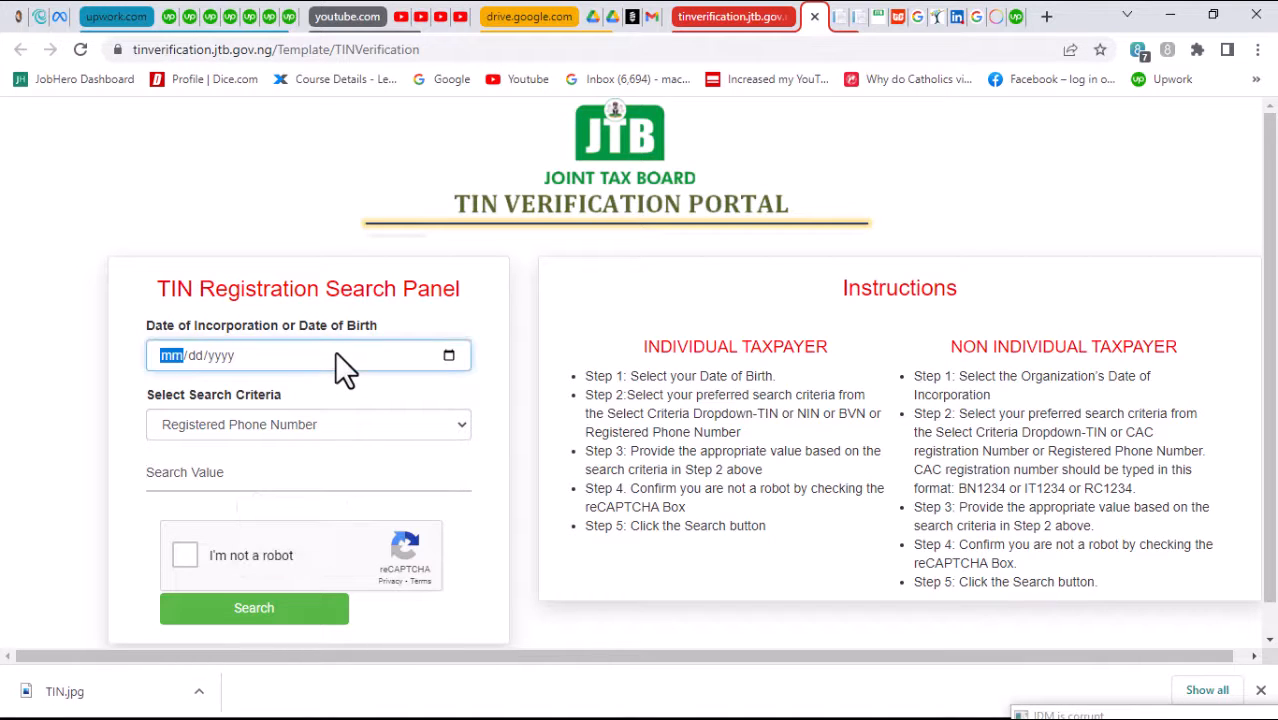
pyautogui.moveTo(830, 335)
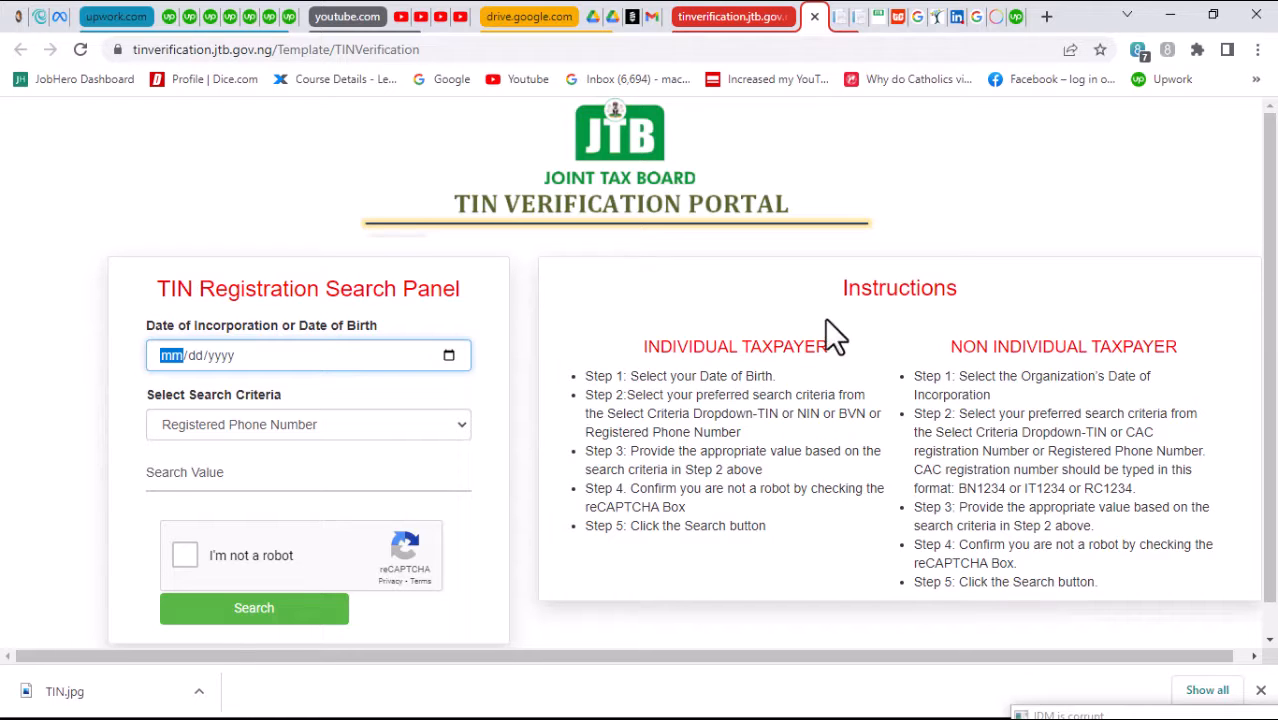
pyautogui.moveTo(918, 207)
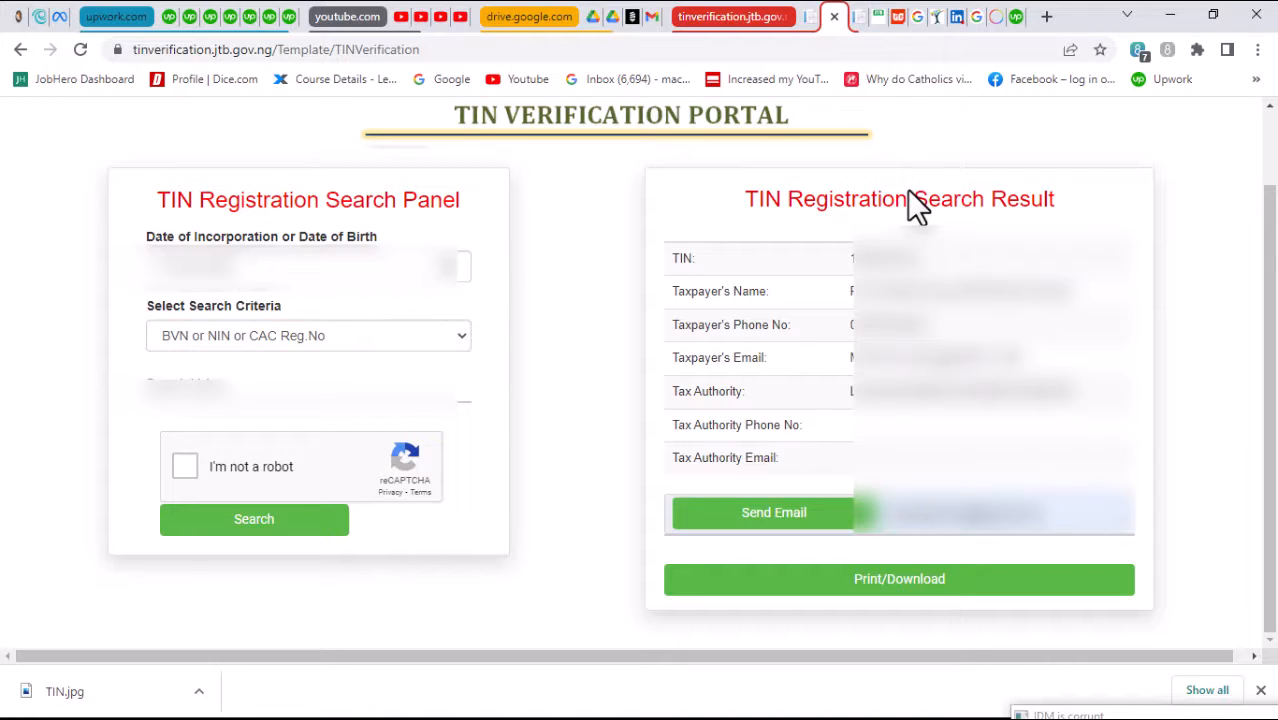
pyautogui.moveTo(1265, 630)
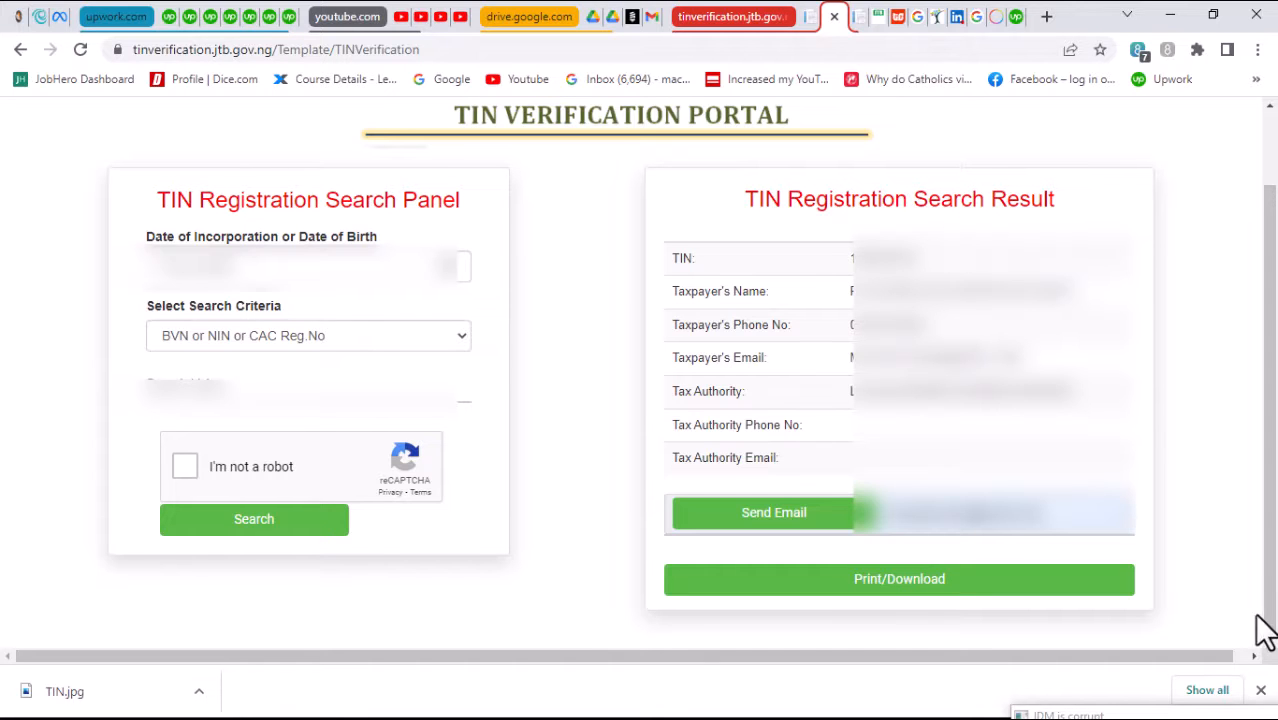
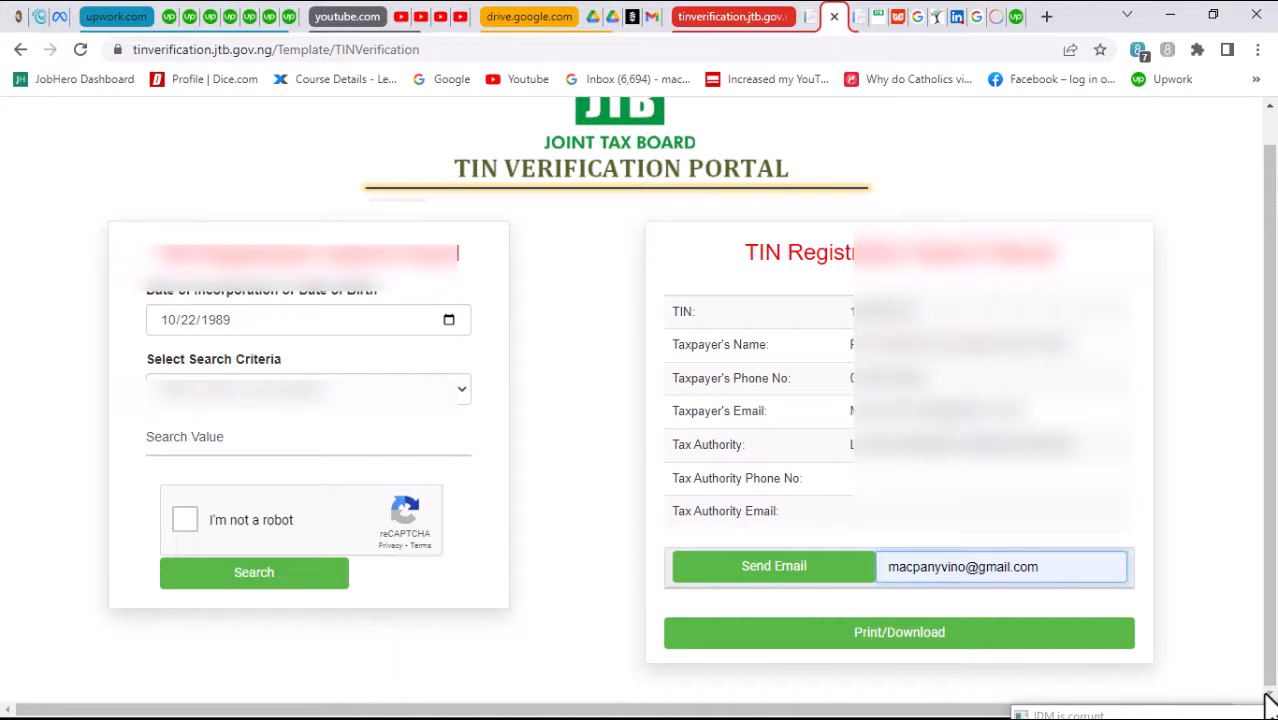
pyautogui.moveTo(1135, 628)
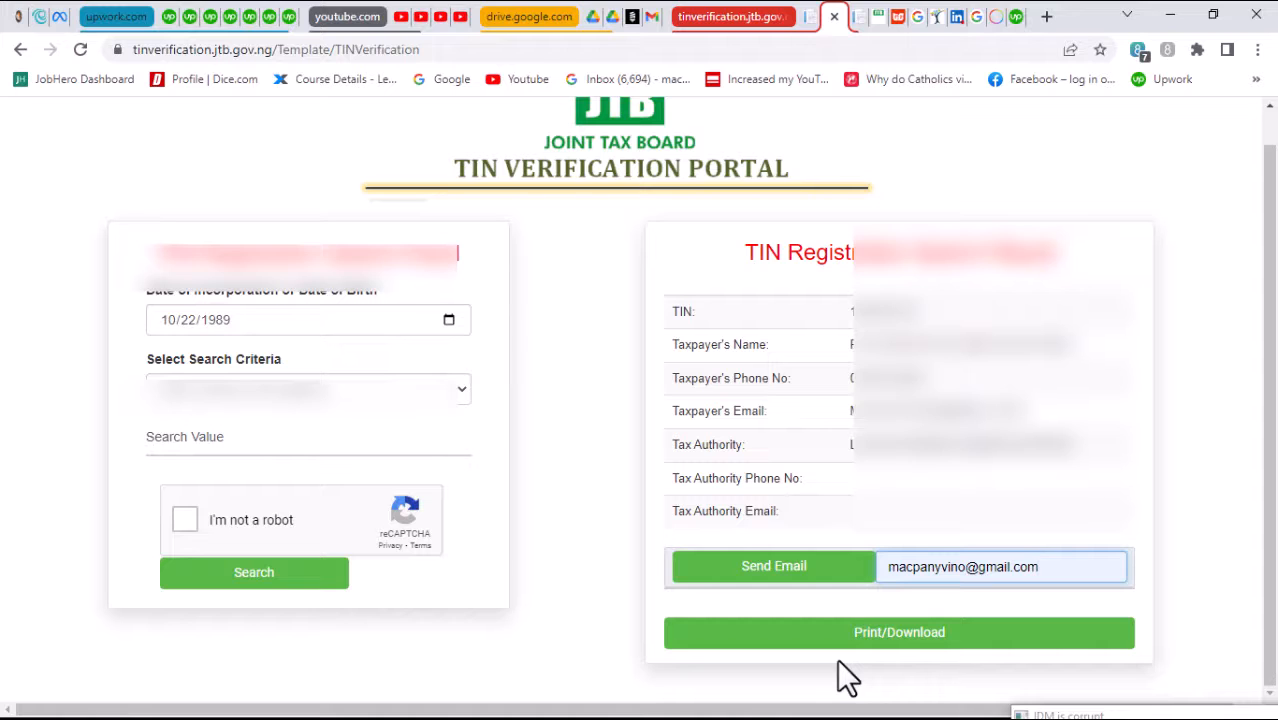
pyautogui.moveTo(583, 270)
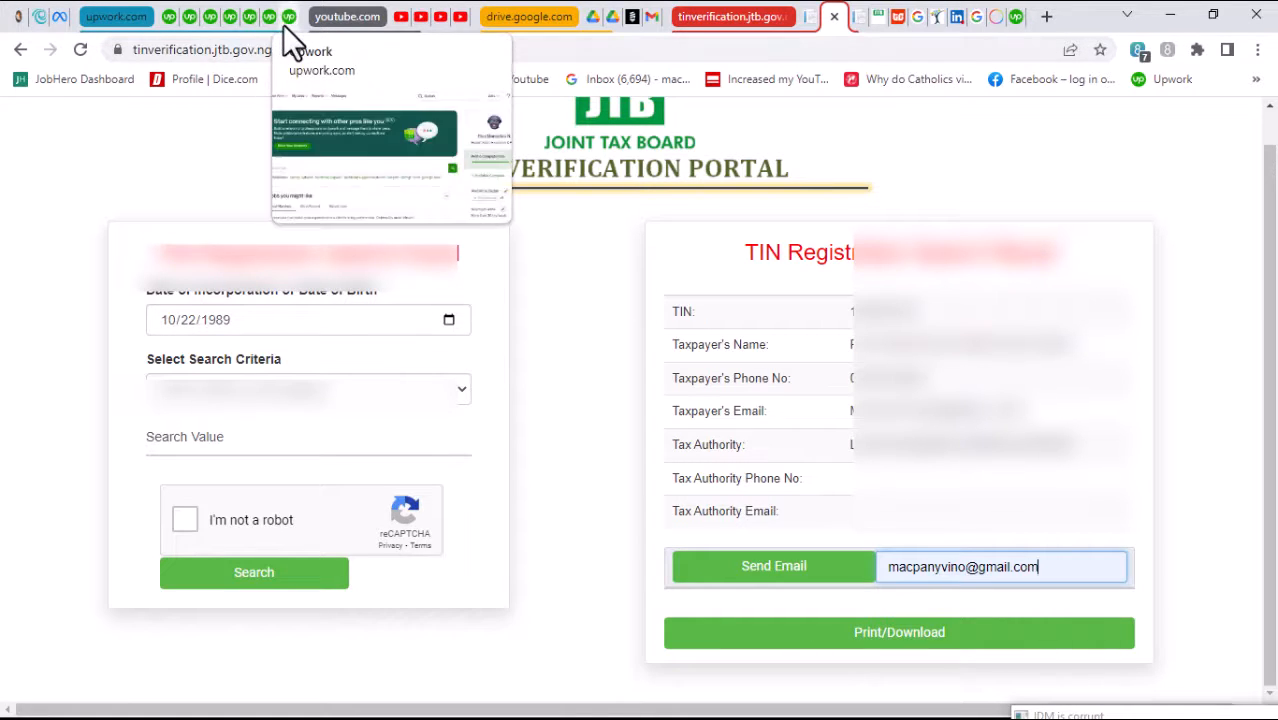
# Go to Upwork account Settings from the profile avatar menu, reaching the password prompt.
pyautogui.click(116, 16)
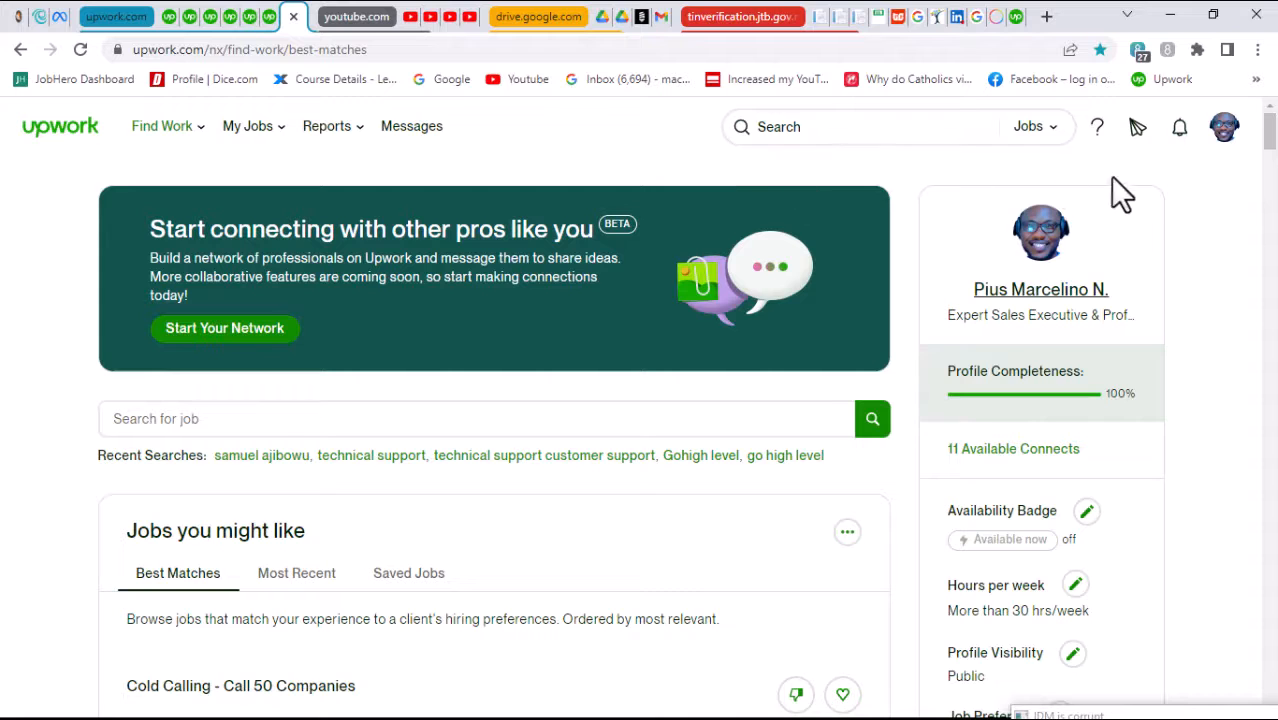
pyautogui.moveTo(1230, 195)
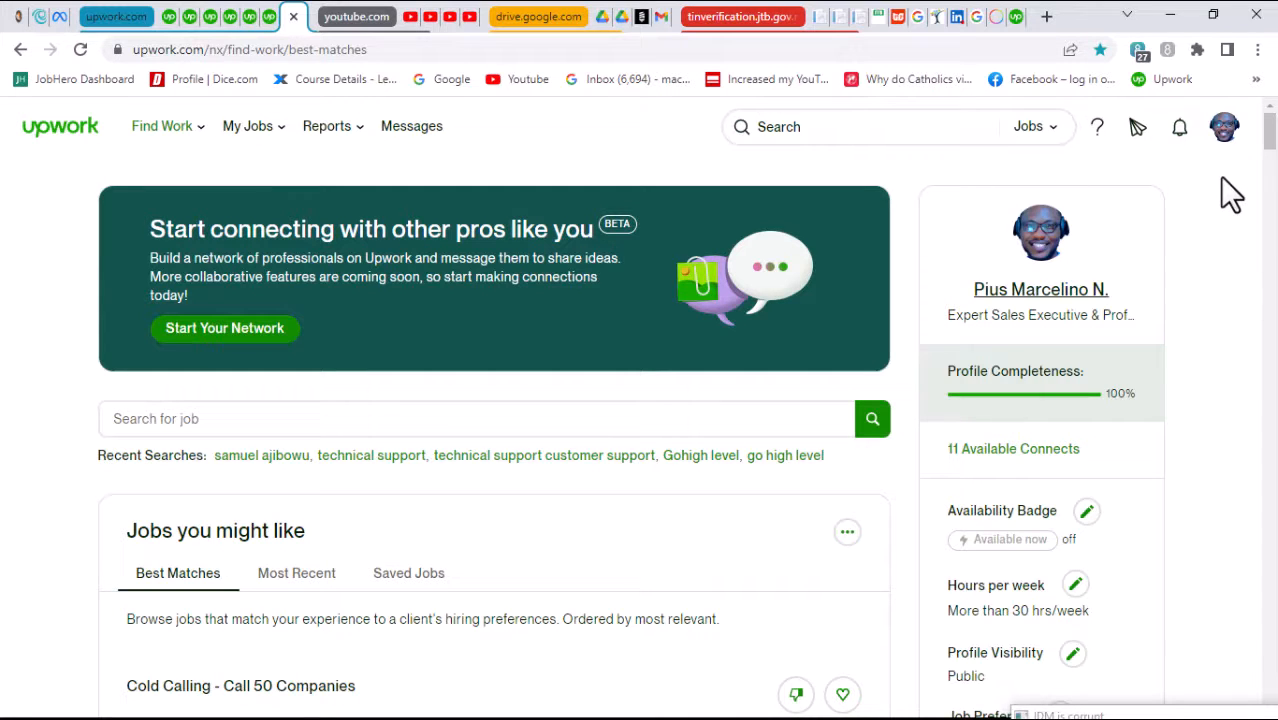
pyautogui.moveTo(1225, 127)
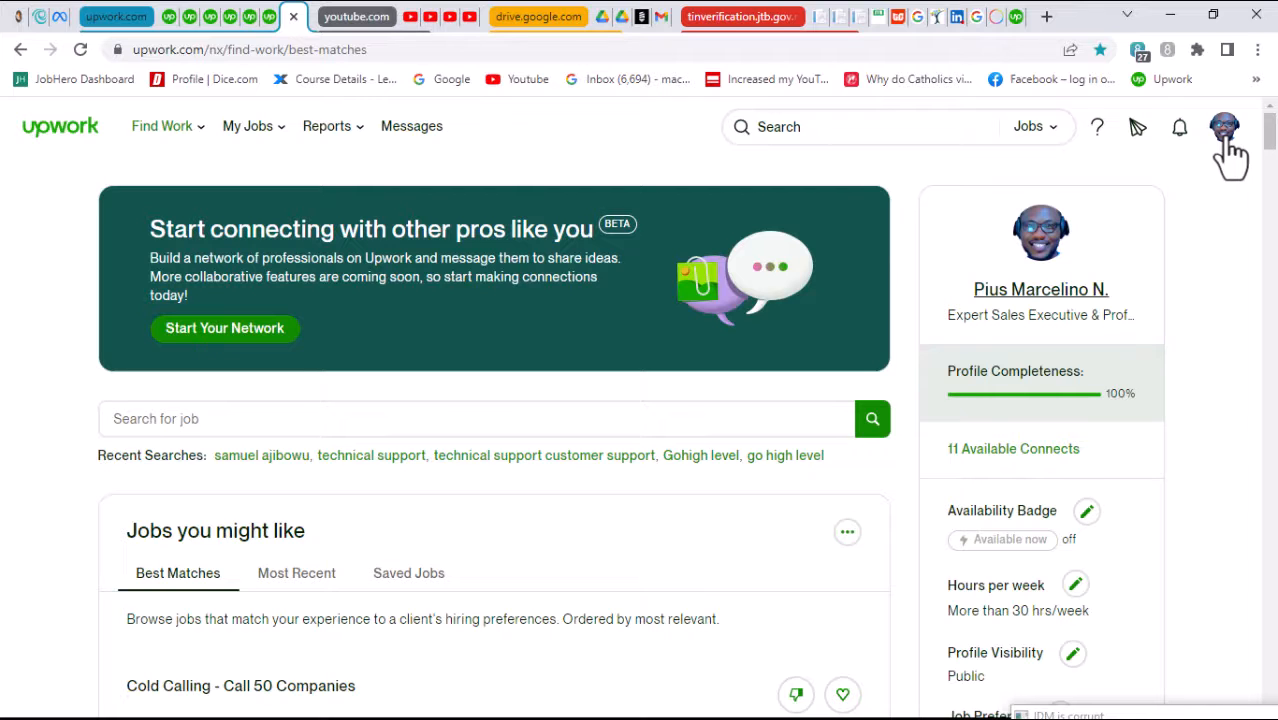
pyautogui.click(1224, 126)
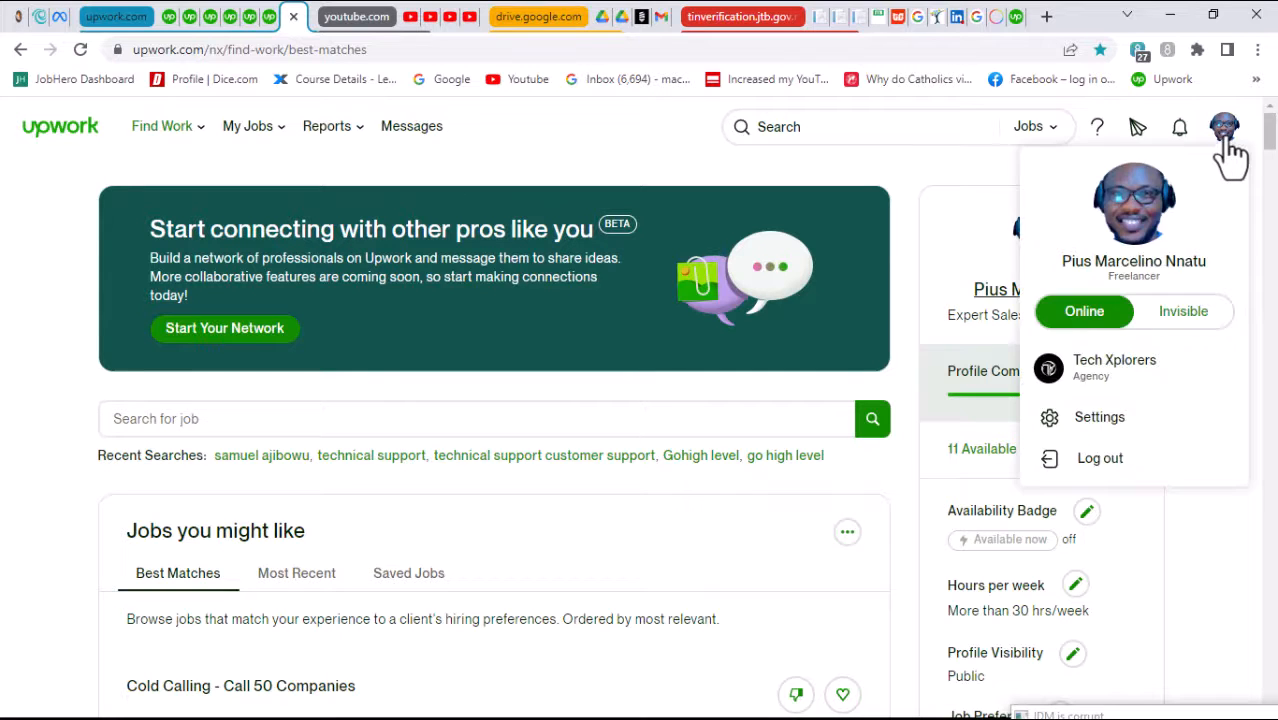
pyautogui.moveTo(1120, 430)
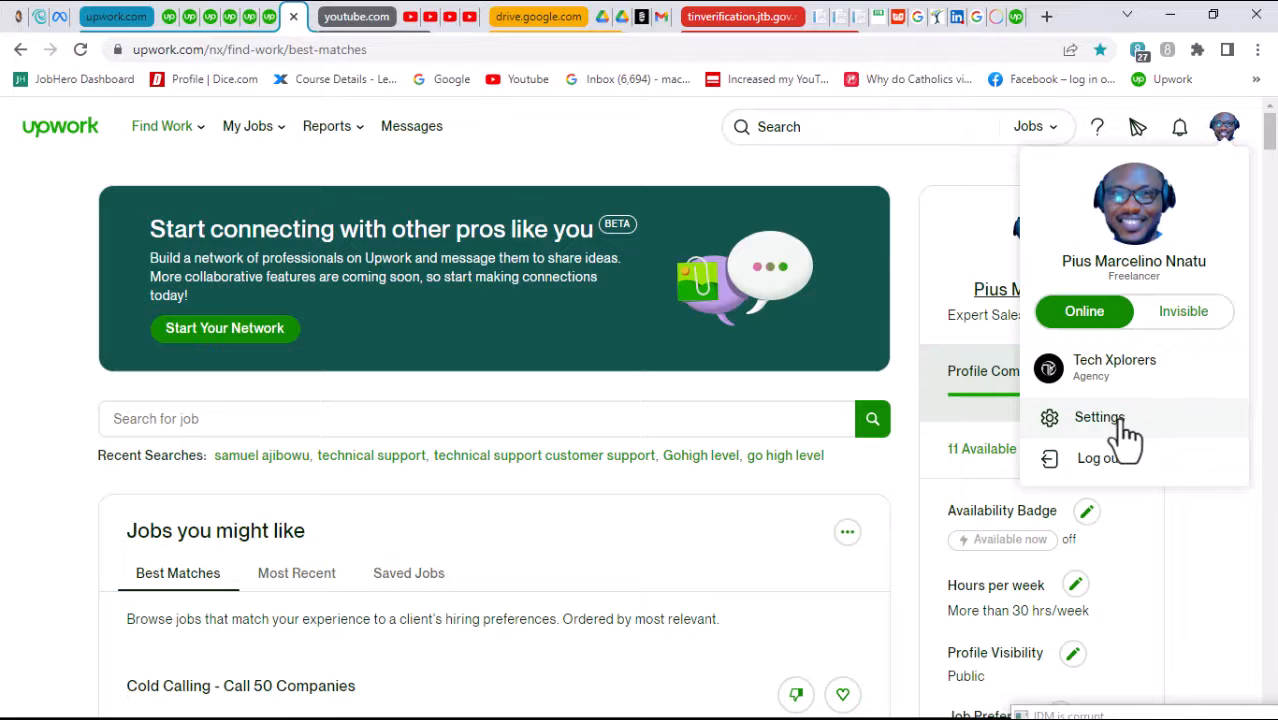
pyautogui.click(1099, 417)
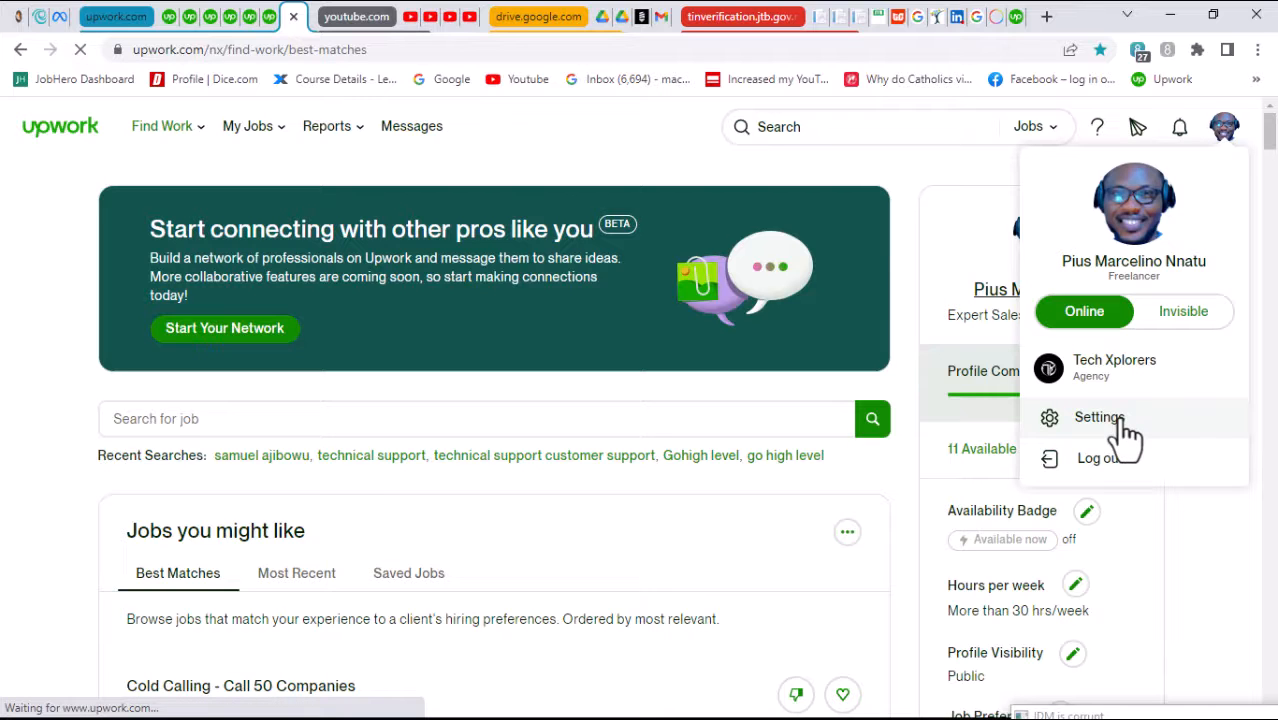
pyautogui.click(1098, 417)
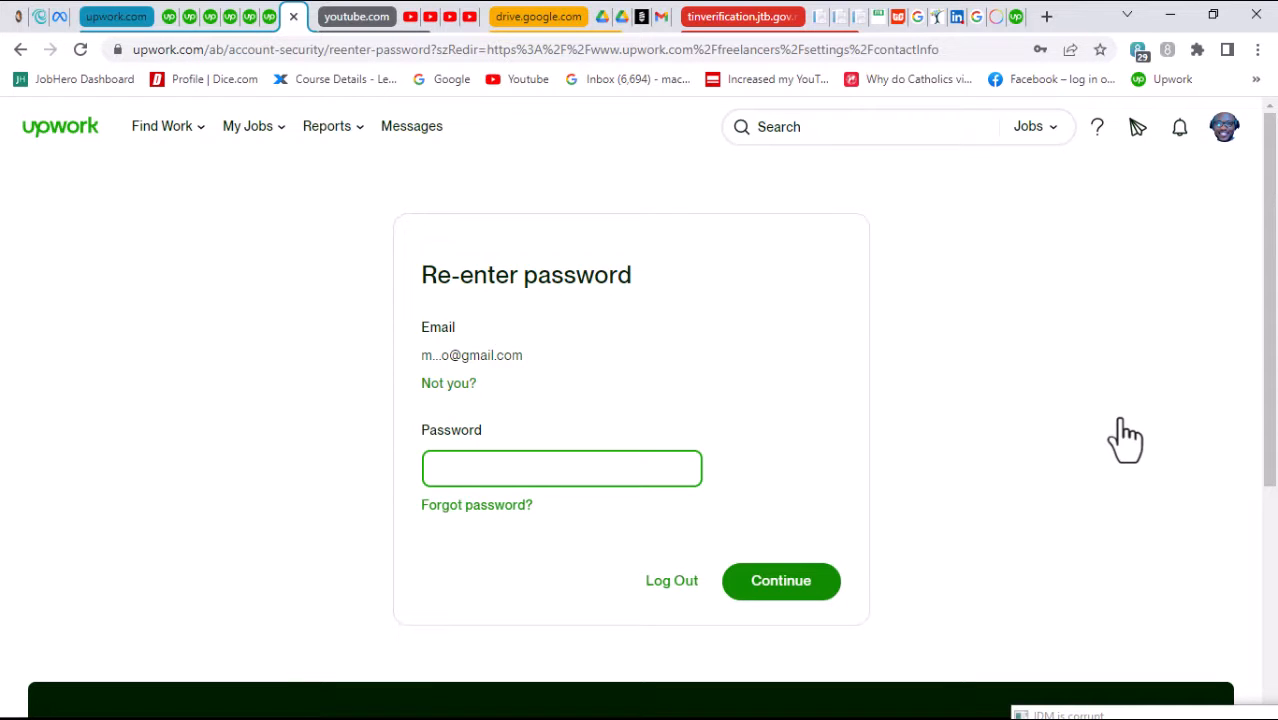
# Re-enter the account password to reach Contact info, then head toward Tax Information.
pyautogui.click(781, 580)
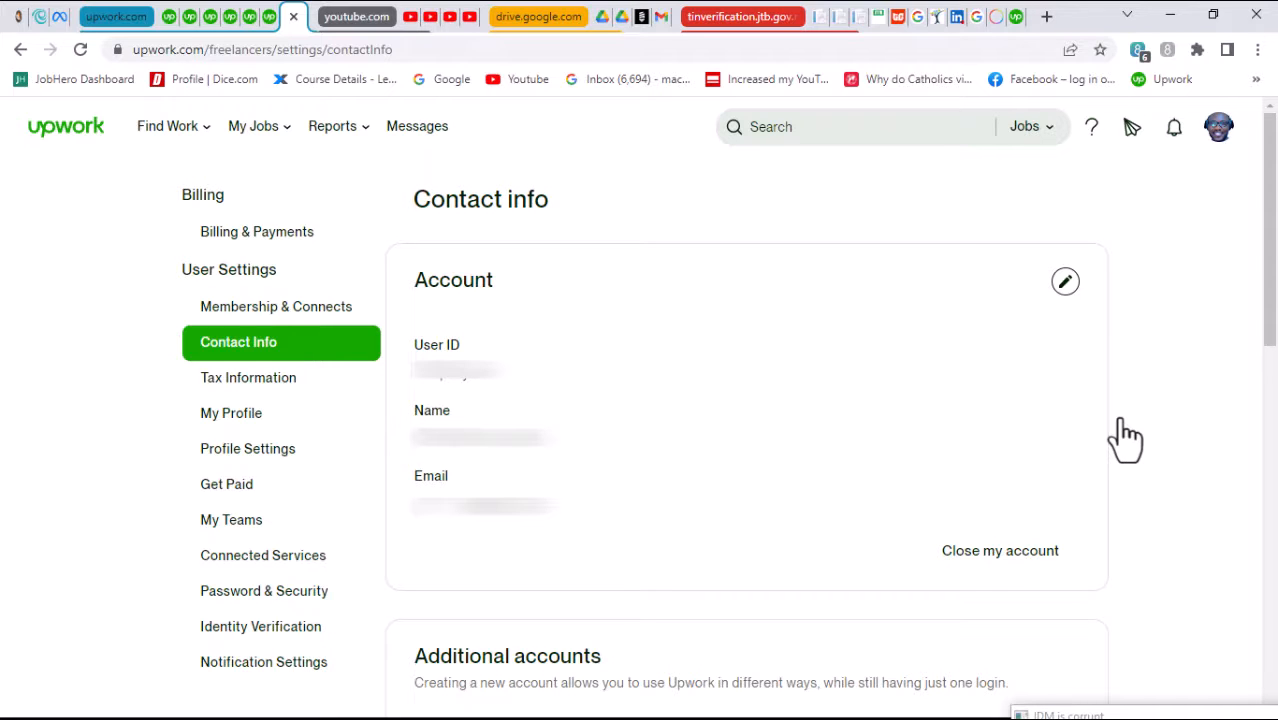
pyautogui.moveTo(545, 190)
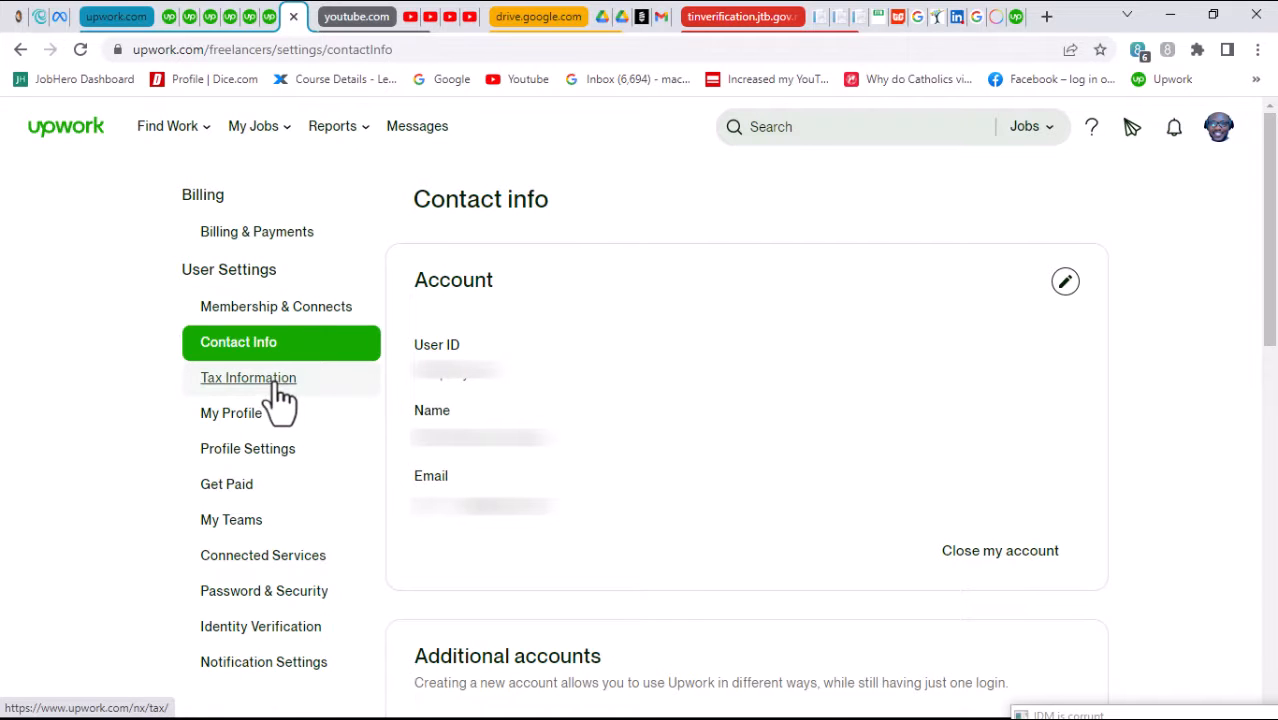
pyautogui.click(248, 377)
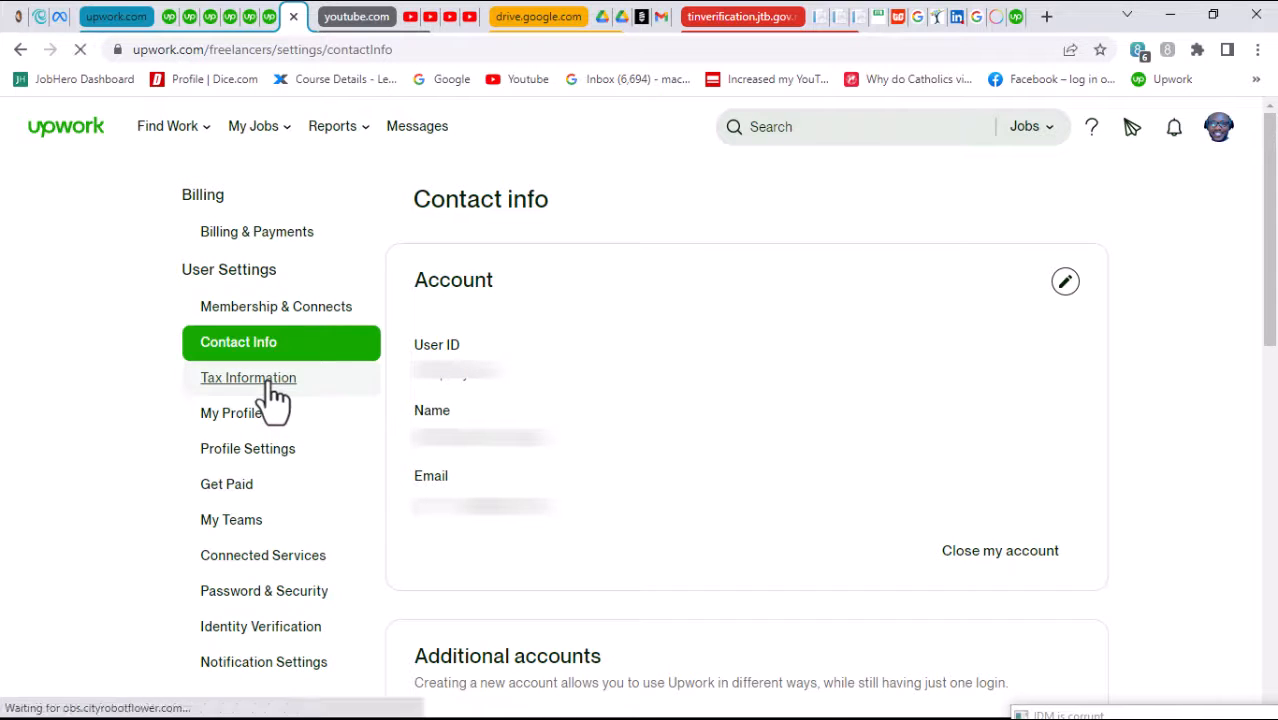
# Show the Tax Information page's W-8BEN and Tax Identification Number cards.
pyautogui.click(248, 377)
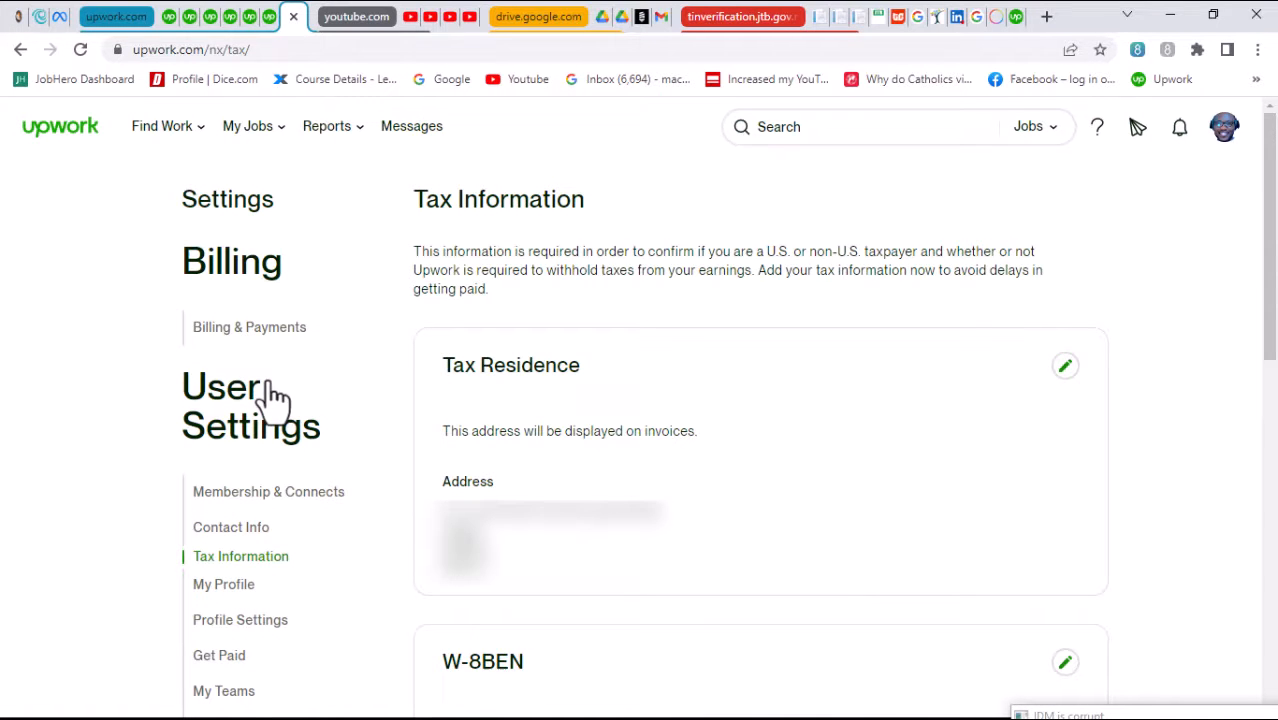
pyautogui.moveTo(843, 315)
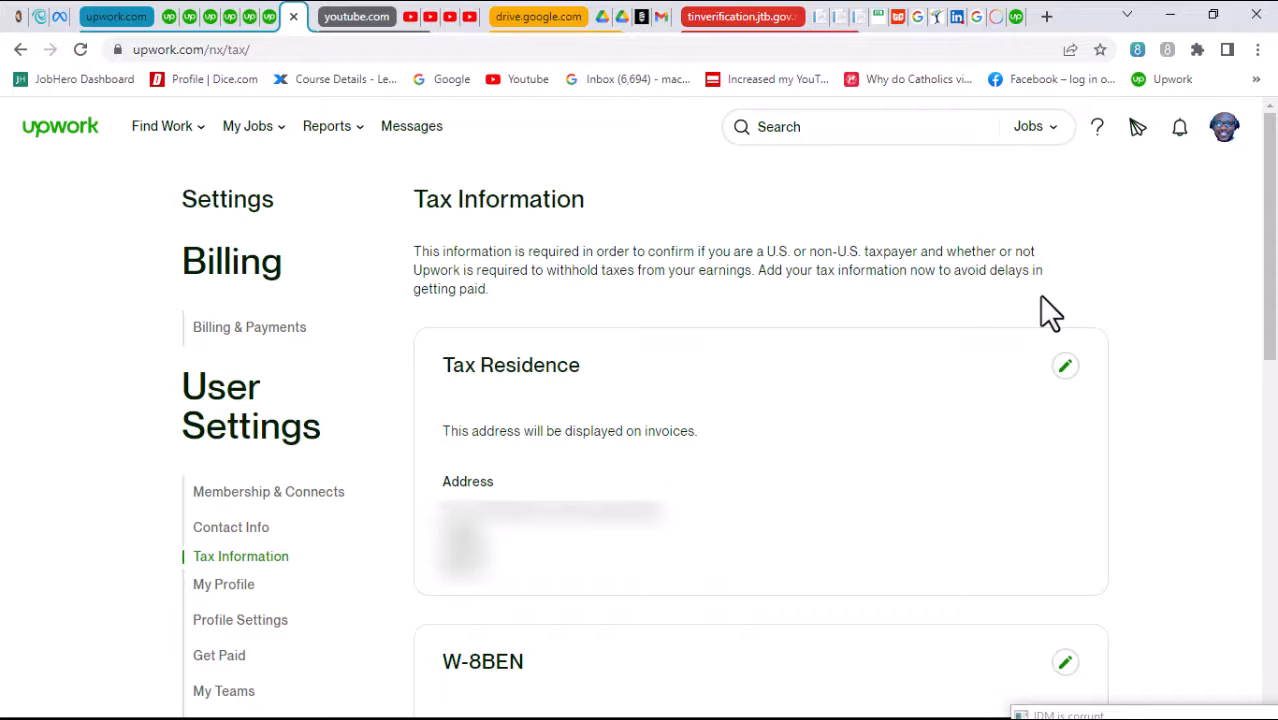
pyautogui.scroll(-3)
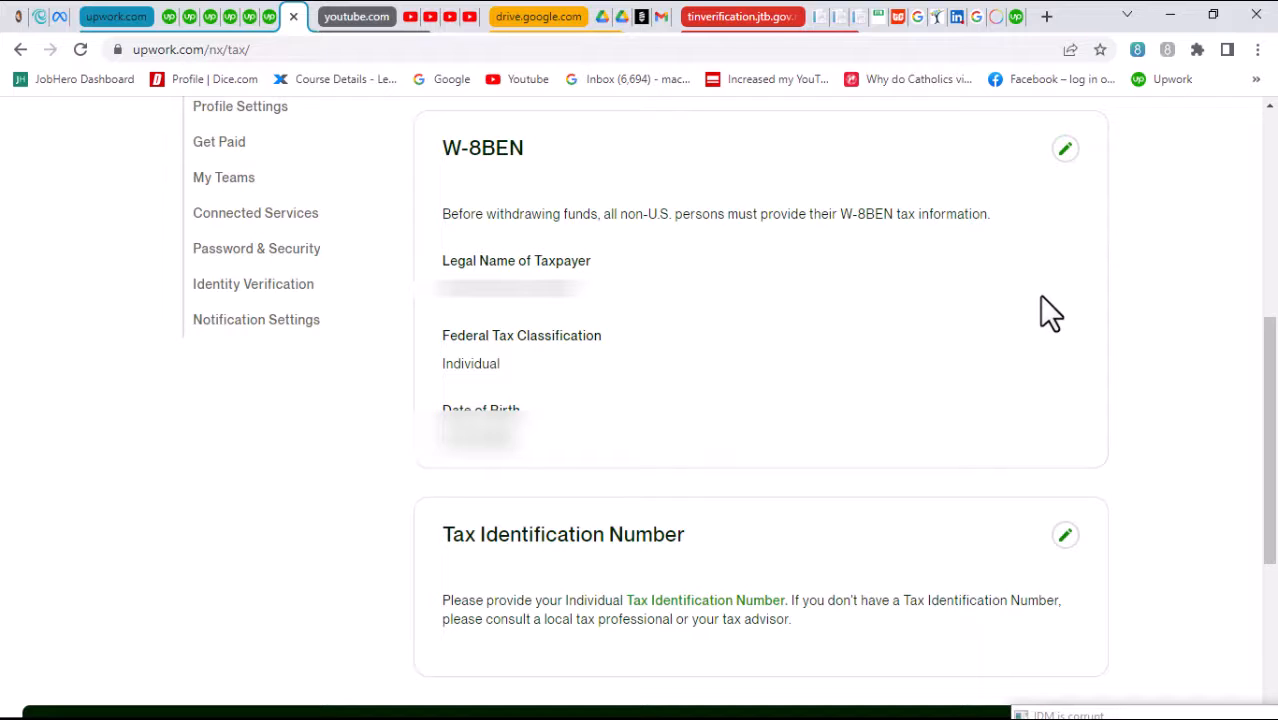
pyautogui.moveTo(1057, 303)
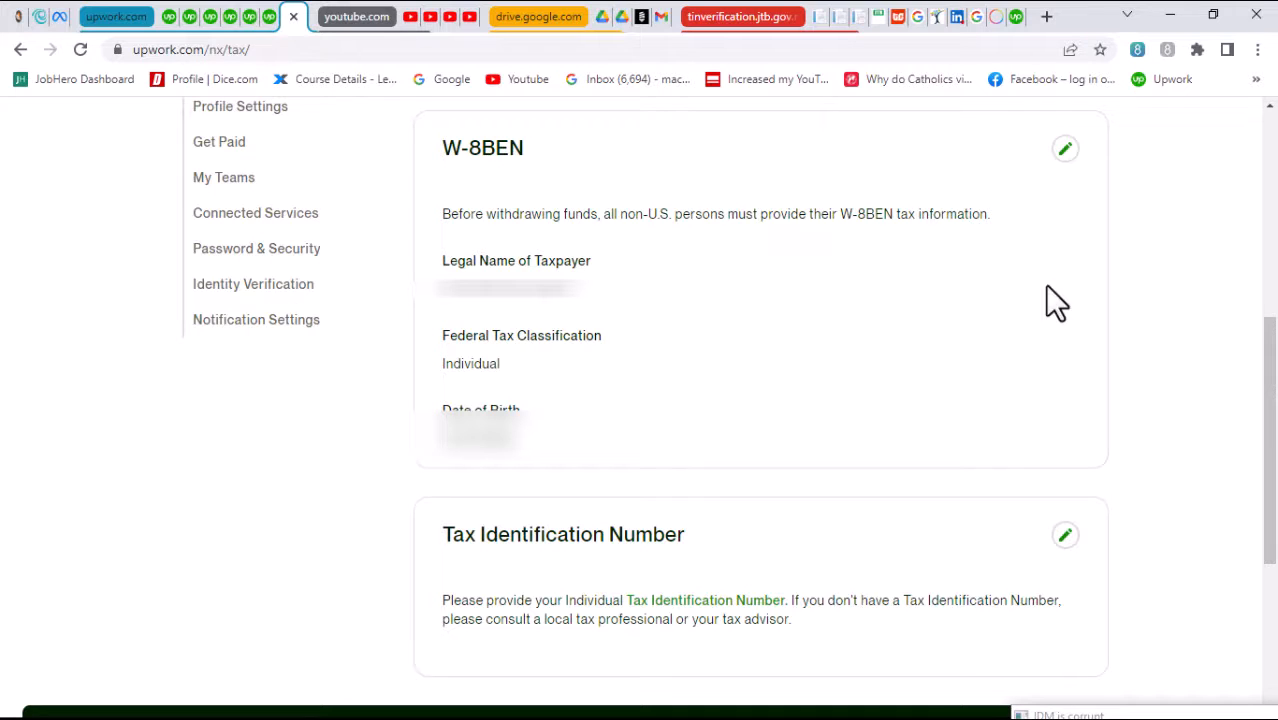
pyautogui.moveTo(1066, 149)
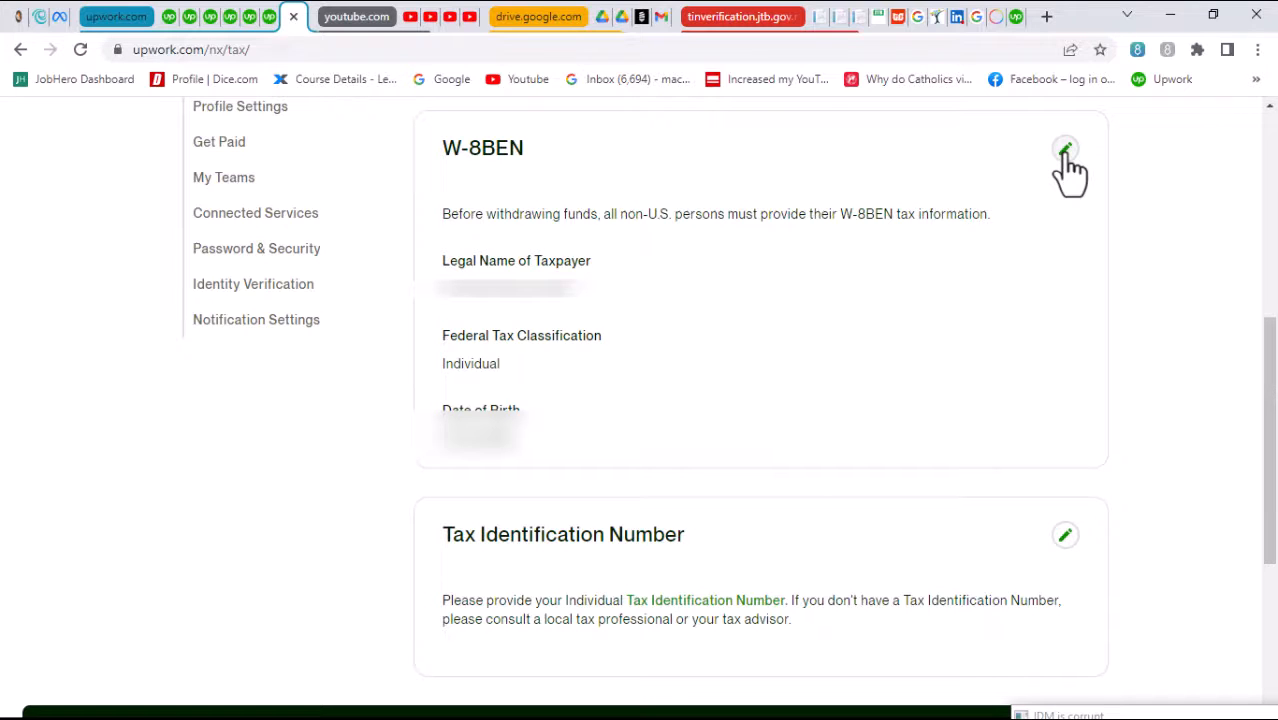
# Put the W-8BEN card in edit mode and reveal the Federal Tax Classification choices with Individual checked.
pyautogui.click(1065, 149)
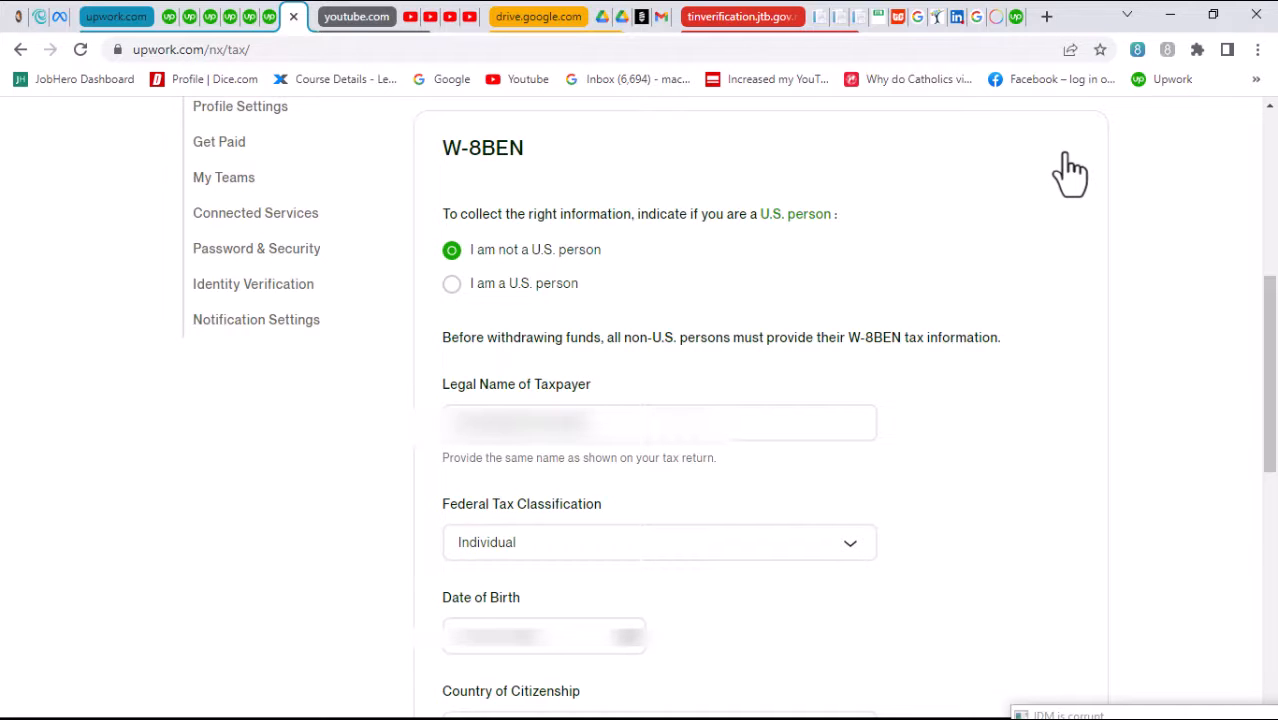
pyautogui.moveTo(955, 195)
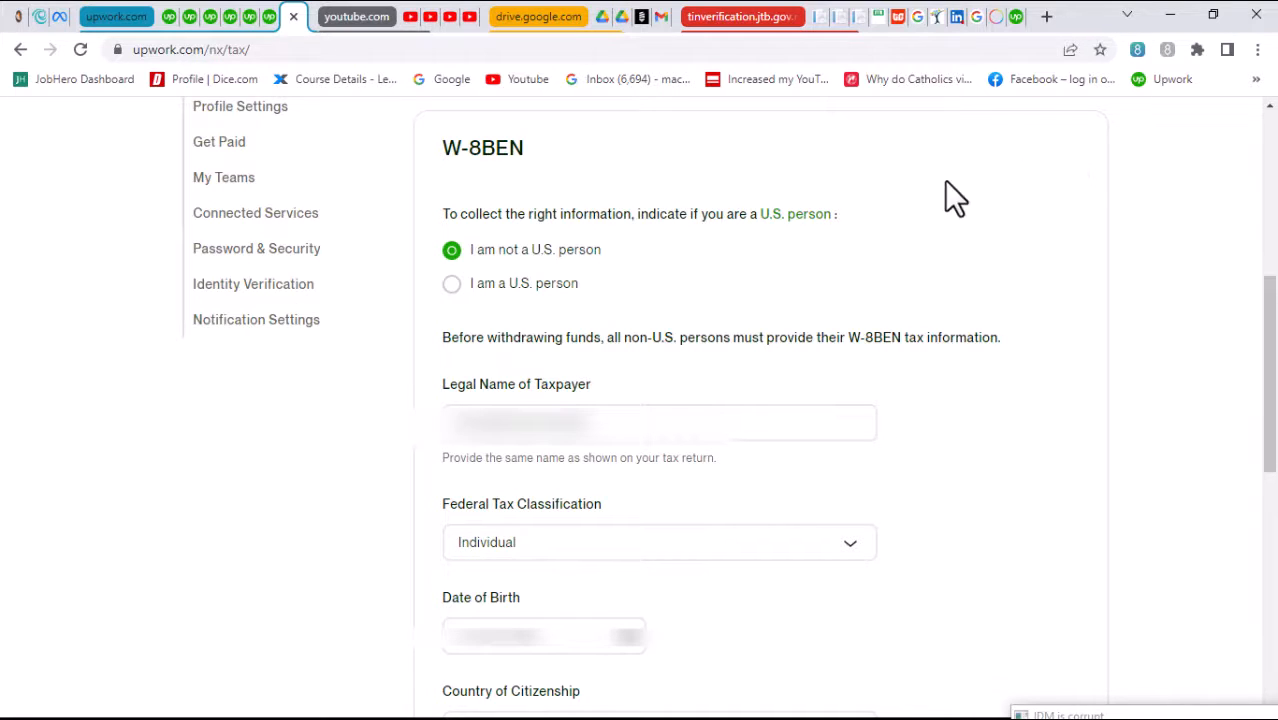
pyautogui.moveTo(870, 240)
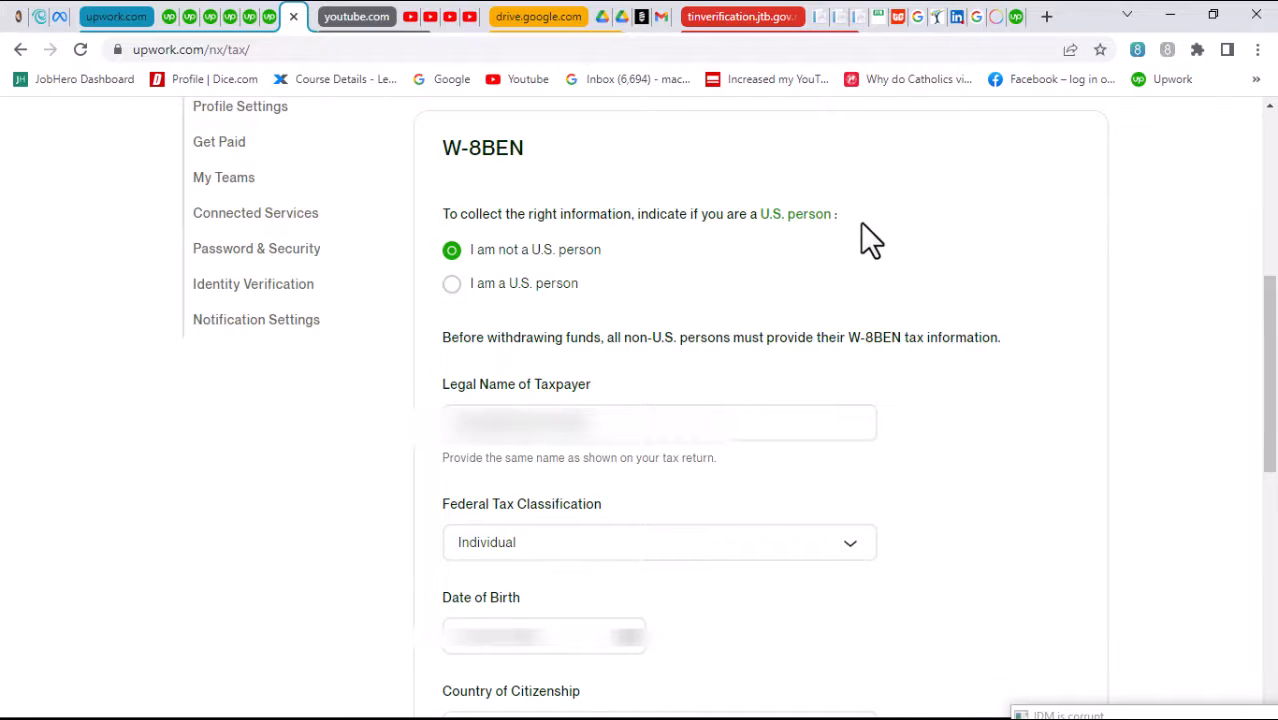
pyautogui.moveTo(860, 240)
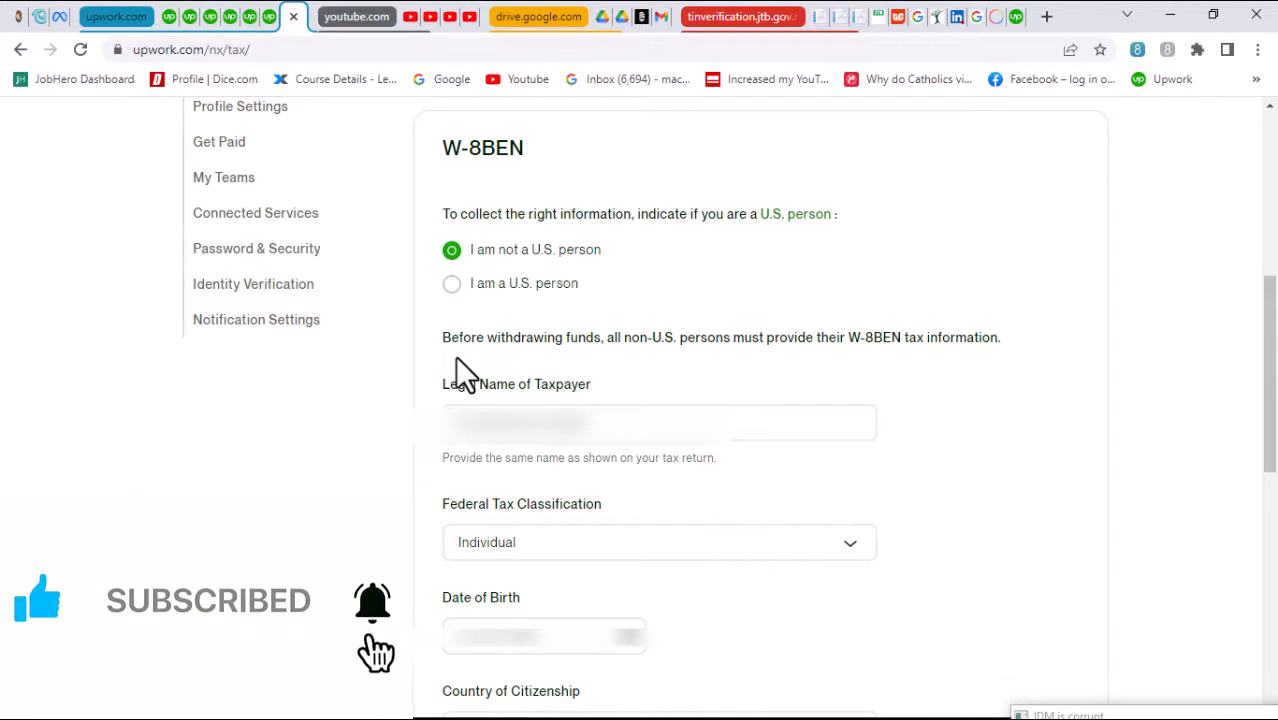
pyautogui.moveTo(512, 388)
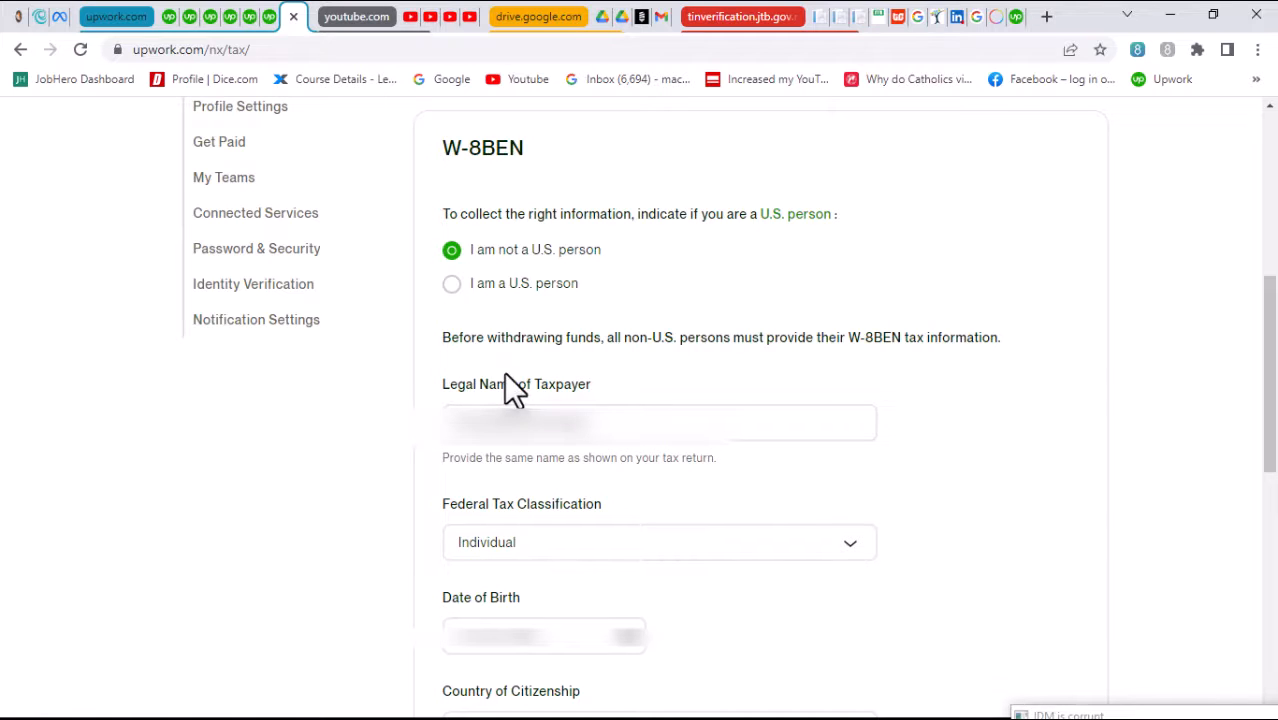
pyautogui.moveTo(600, 388)
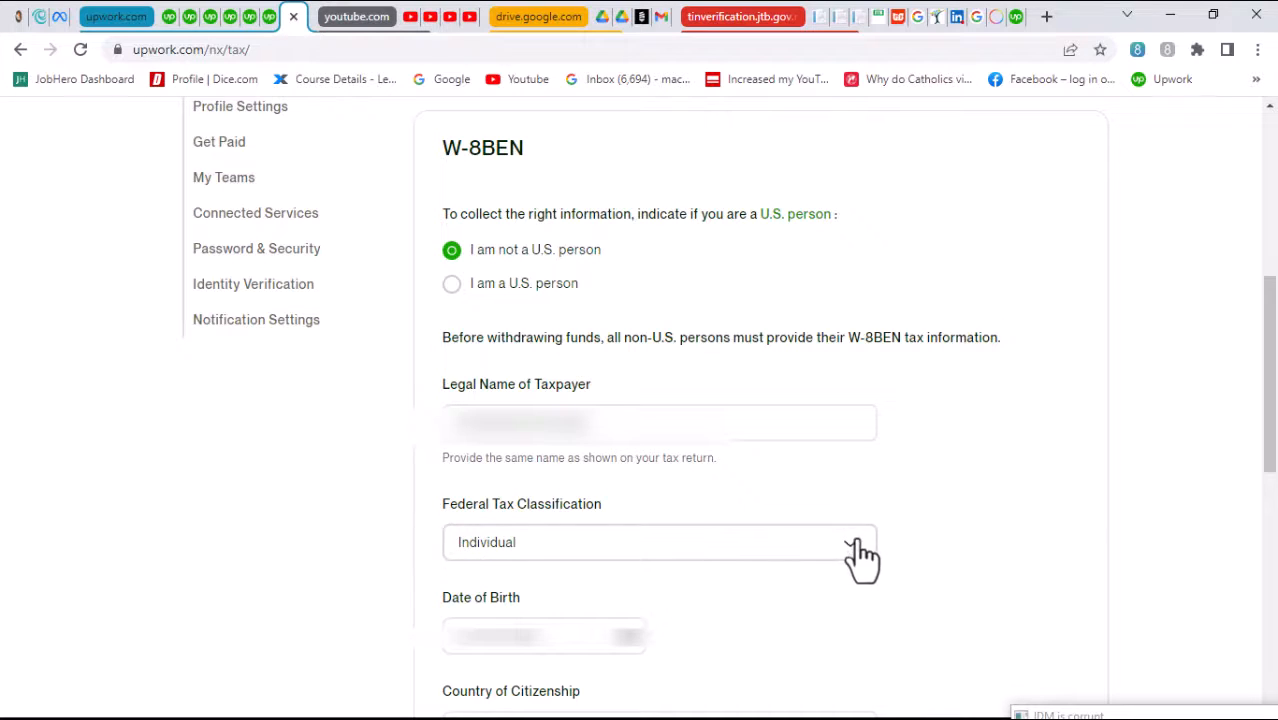
pyautogui.moveTo(903, 563)
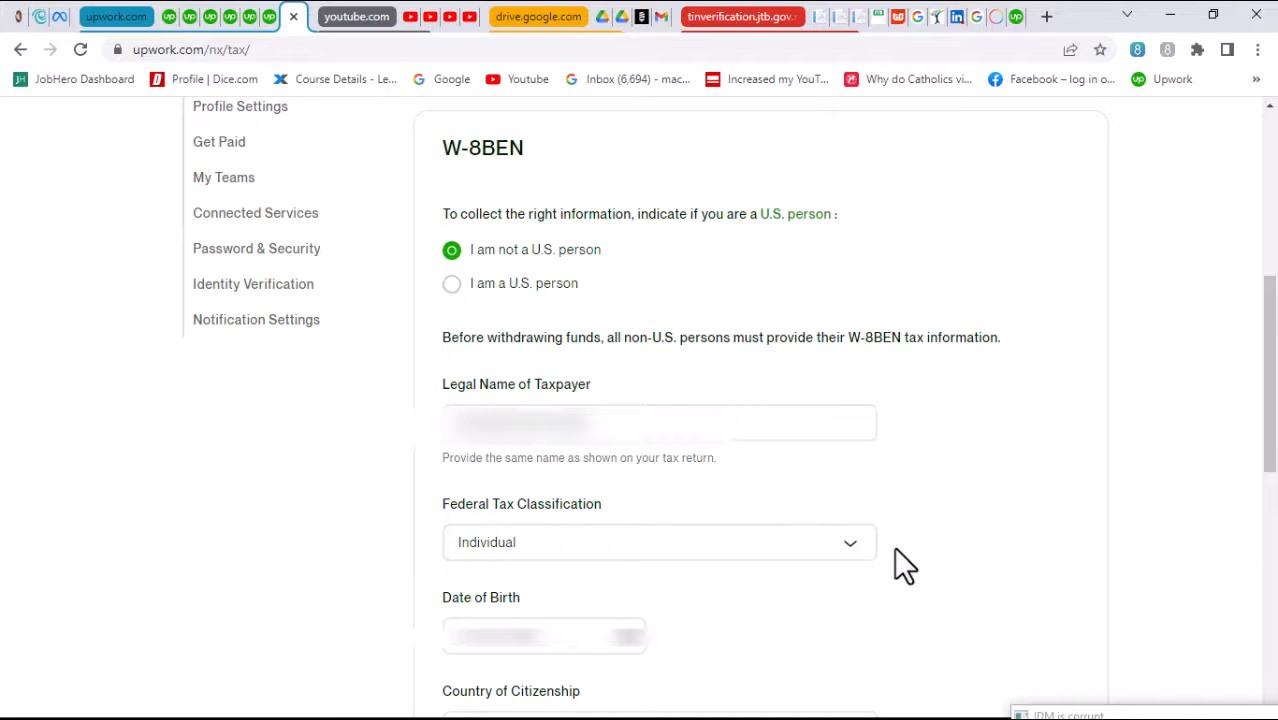
pyautogui.moveTo(858, 568)
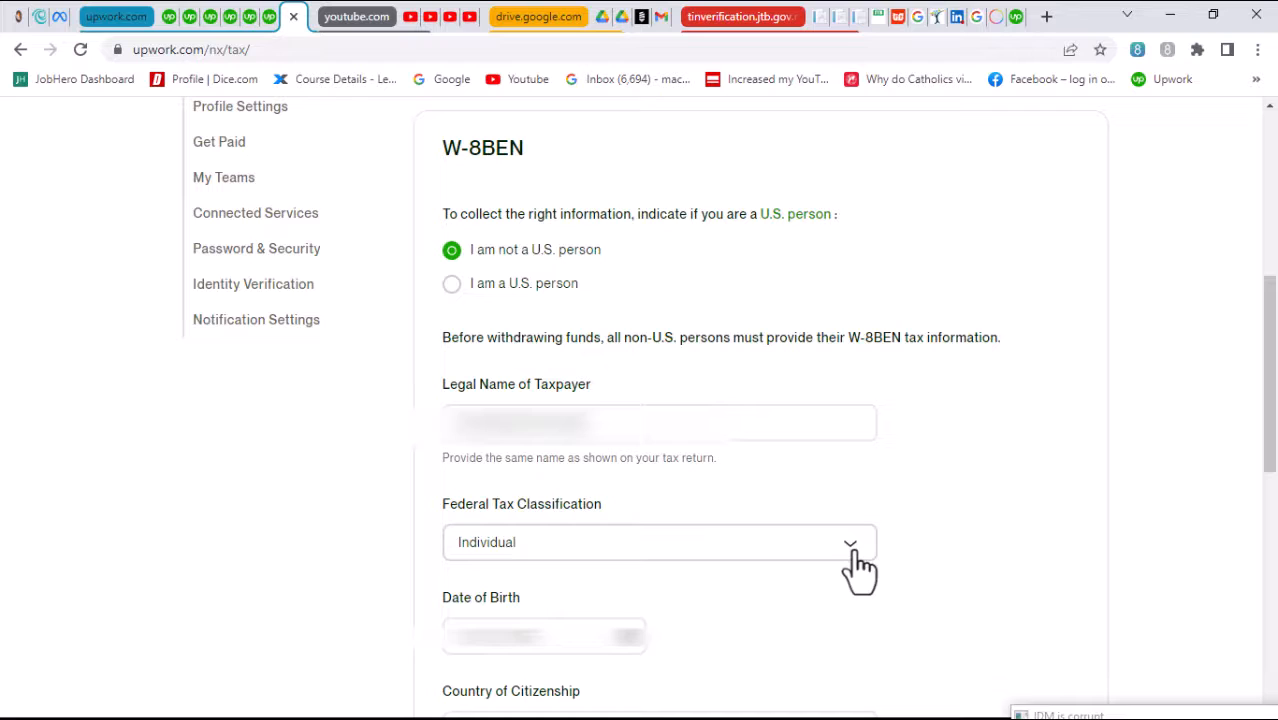
pyautogui.click(659, 542)
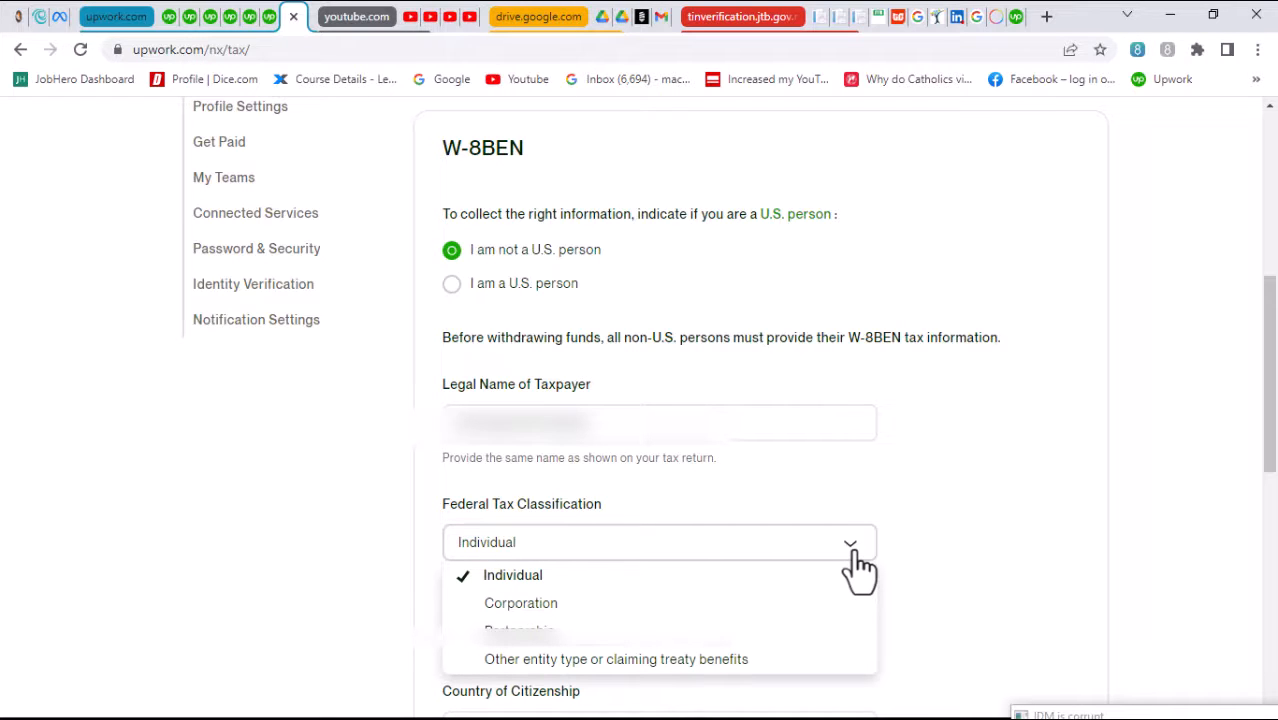
pyautogui.moveTo(905, 555)
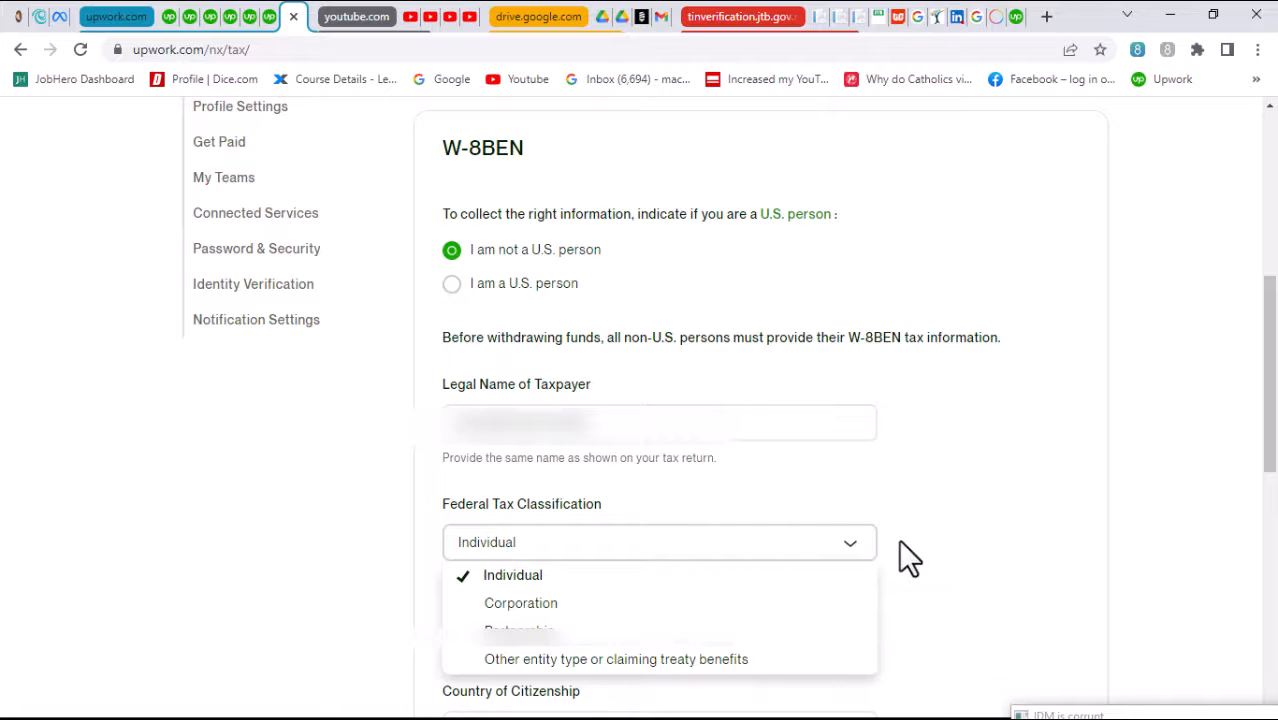
pyautogui.click(513, 575)
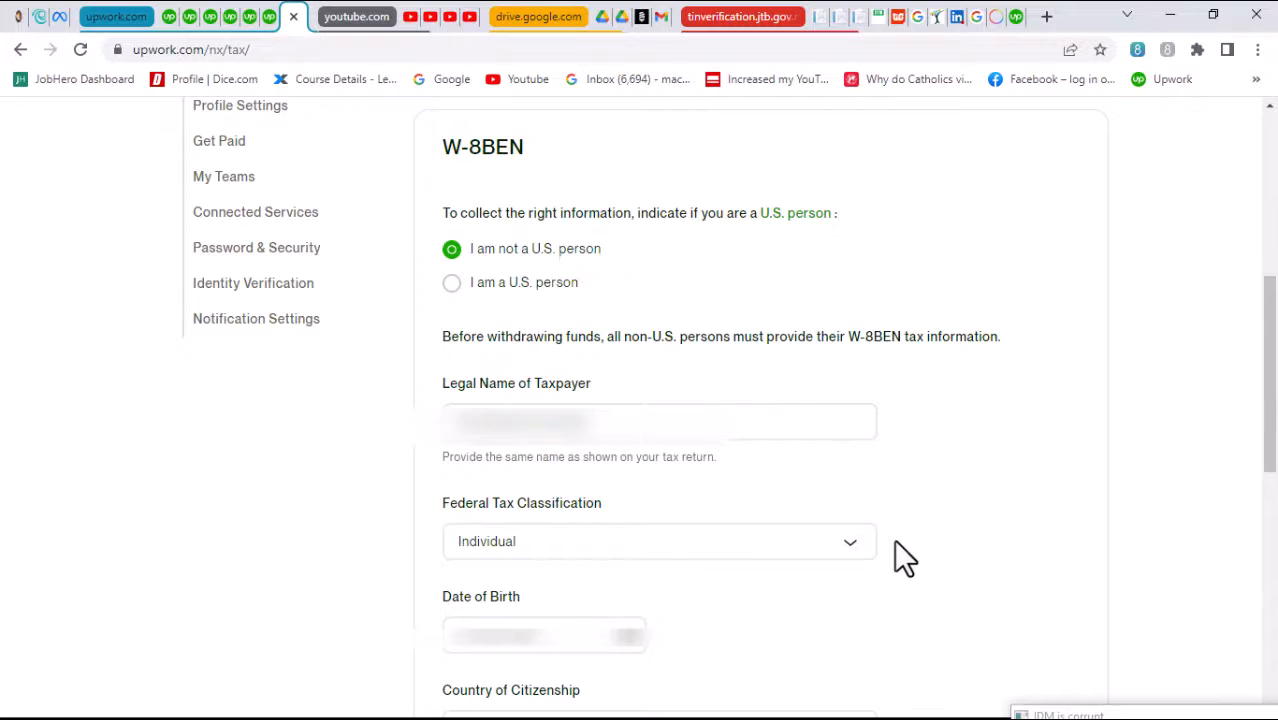
# Save the W-8BEN details with Individual classification and Nigeria as citizenship.
pyautogui.scroll(-3)
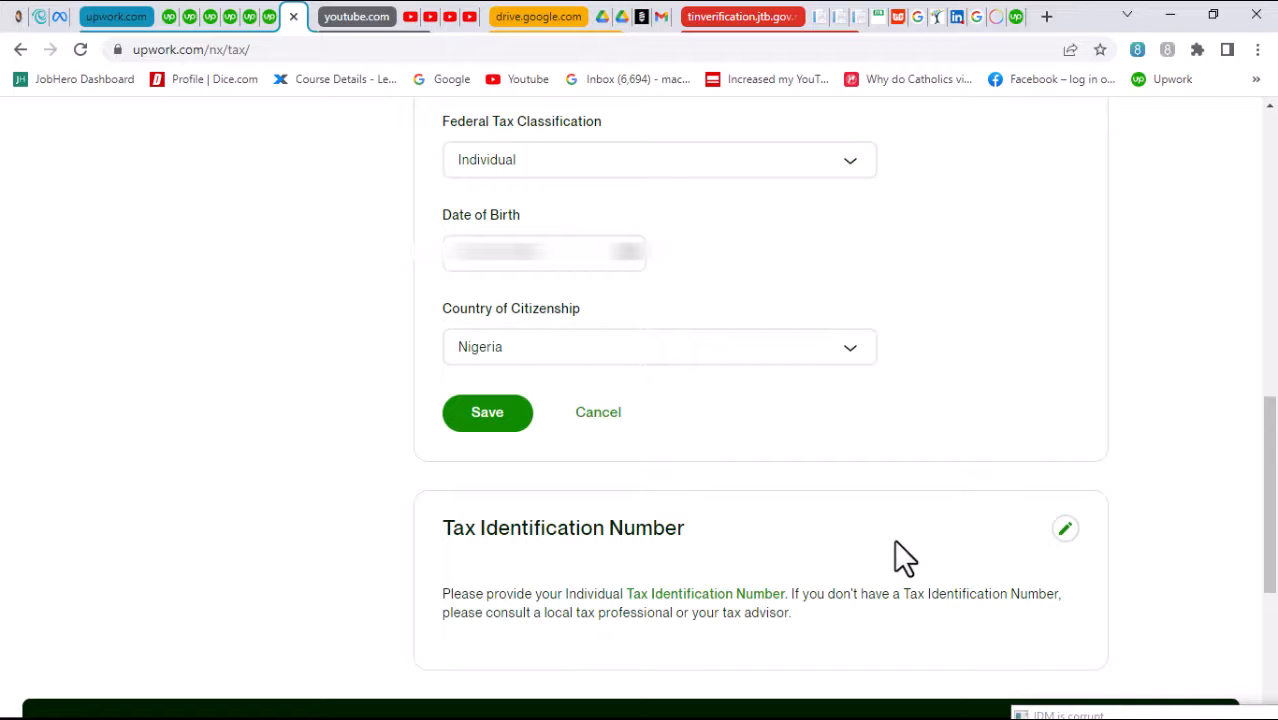
pyautogui.moveTo(485, 478)
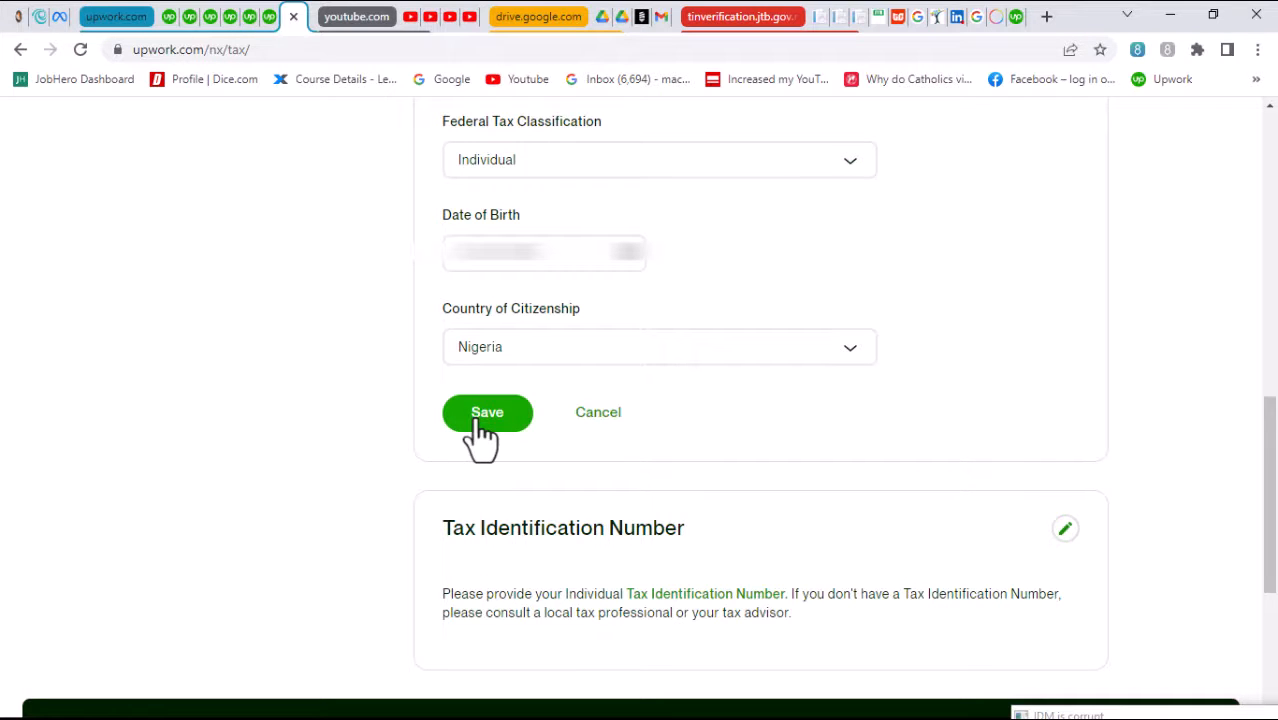
pyautogui.click(487, 412)
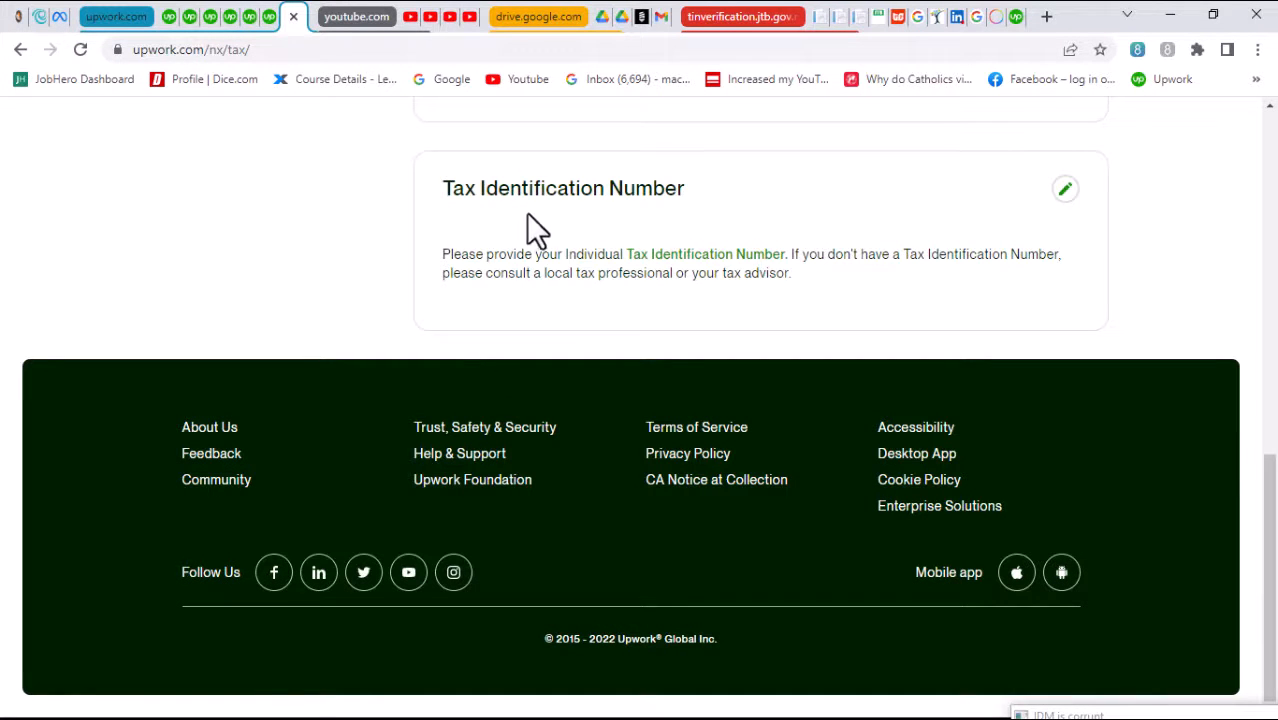
pyautogui.moveTo(920, 220)
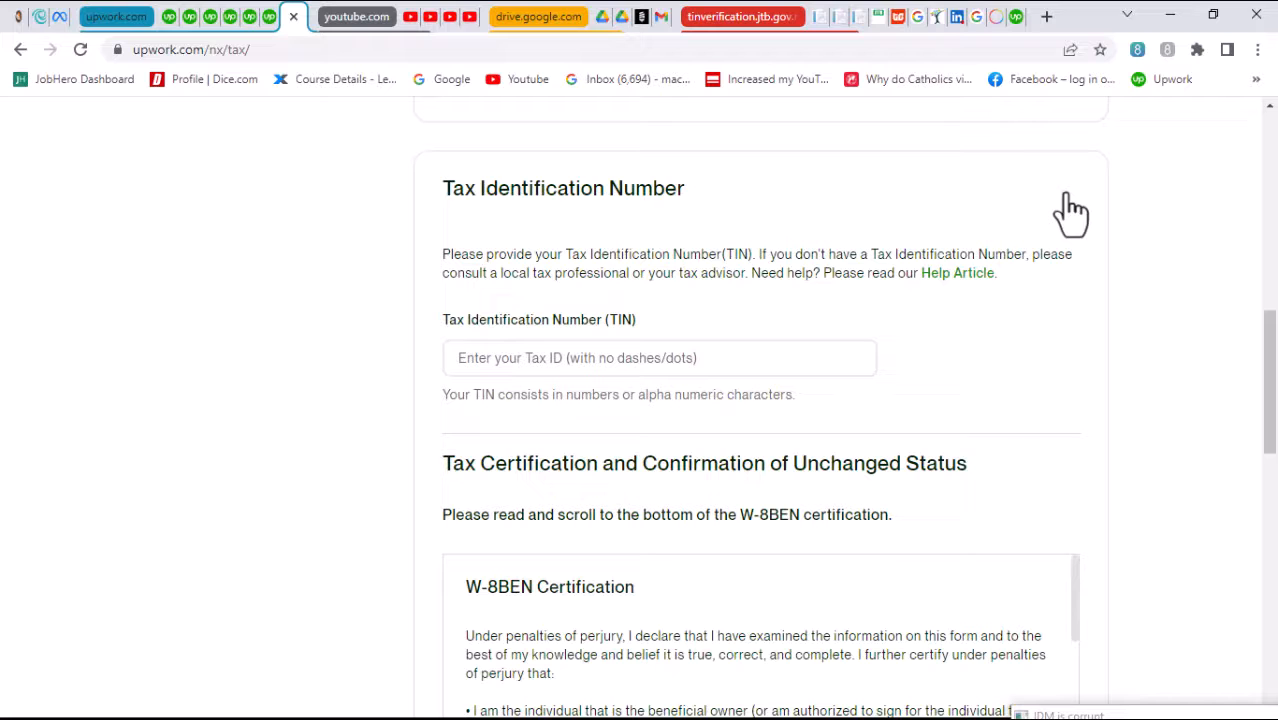
# Sign the W-8BEN certification with the full name and reach the Affidavit of Unchanged Status signature.
pyautogui.scroll(-3)
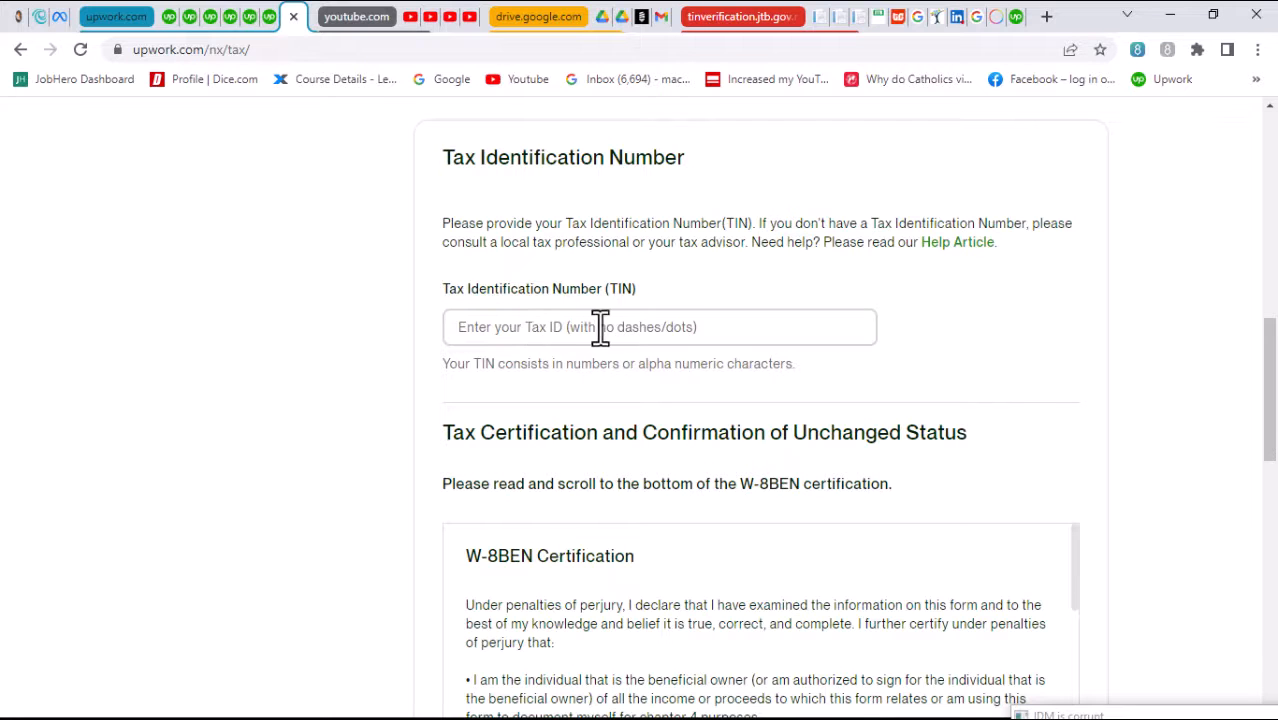
pyautogui.scroll(-3)
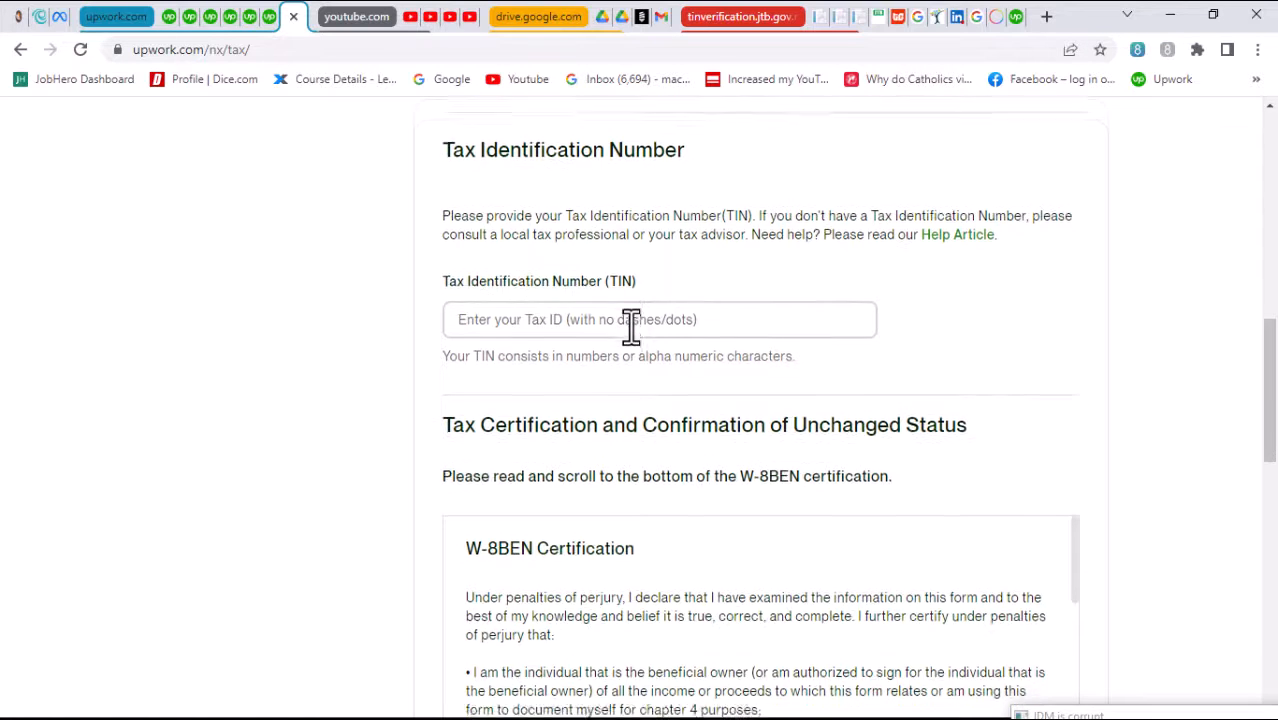
pyautogui.scroll(-3)
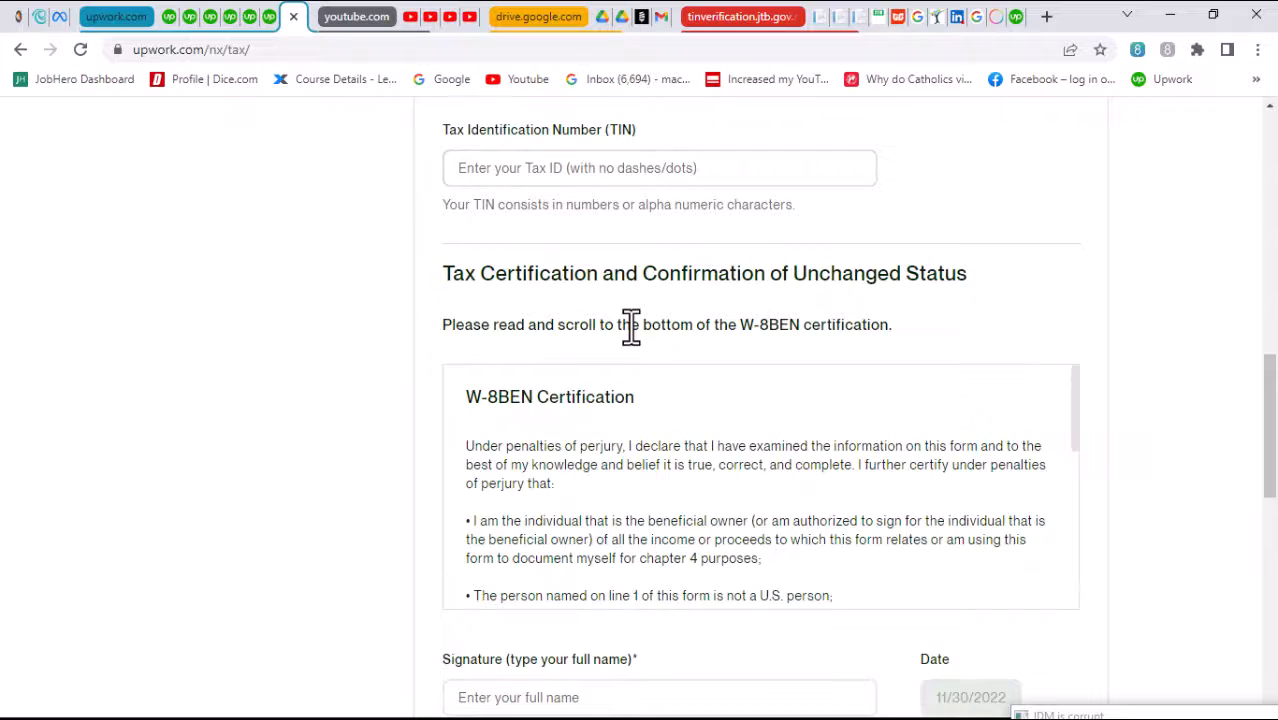
pyautogui.scroll(-3)
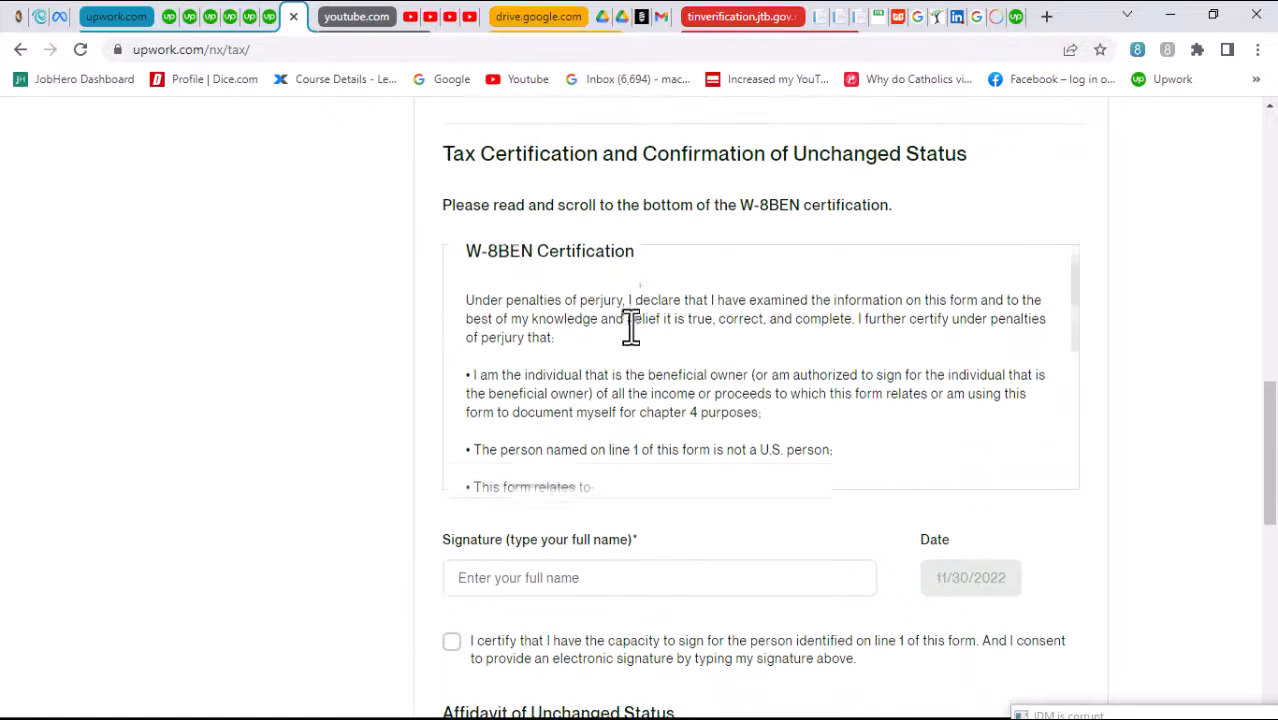
pyautogui.scroll(-3)
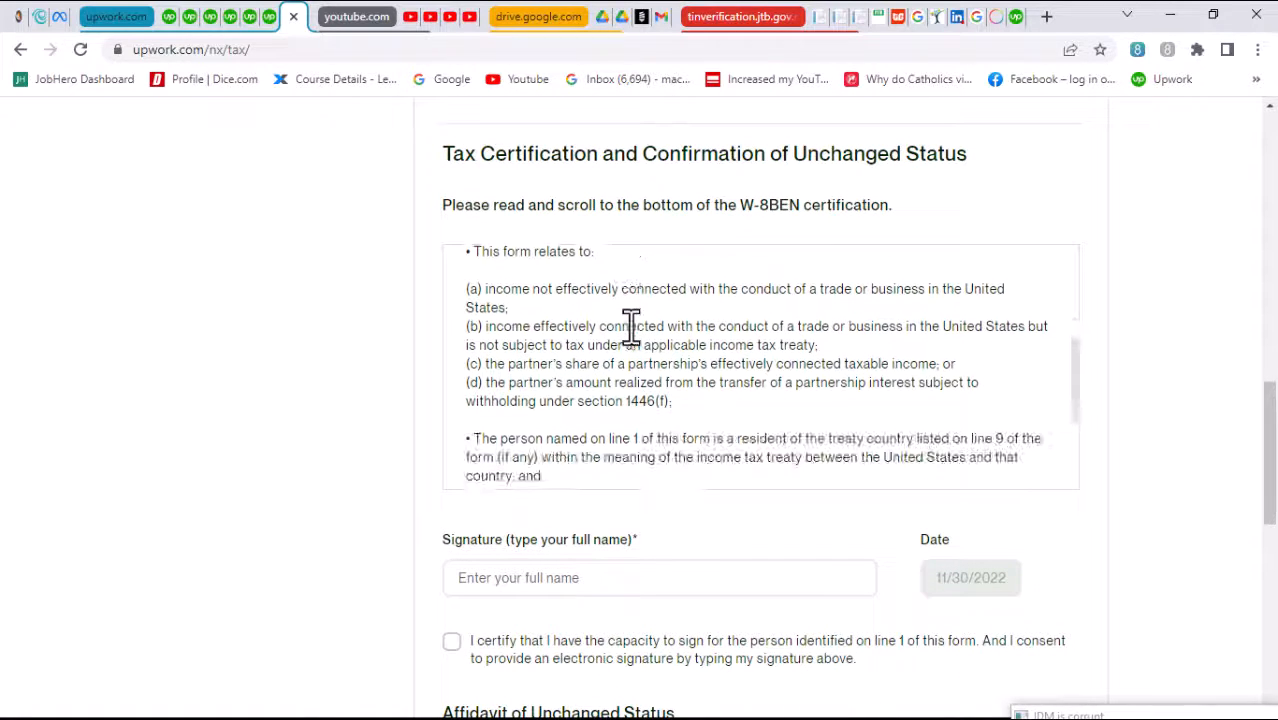
pyautogui.click(660, 577)
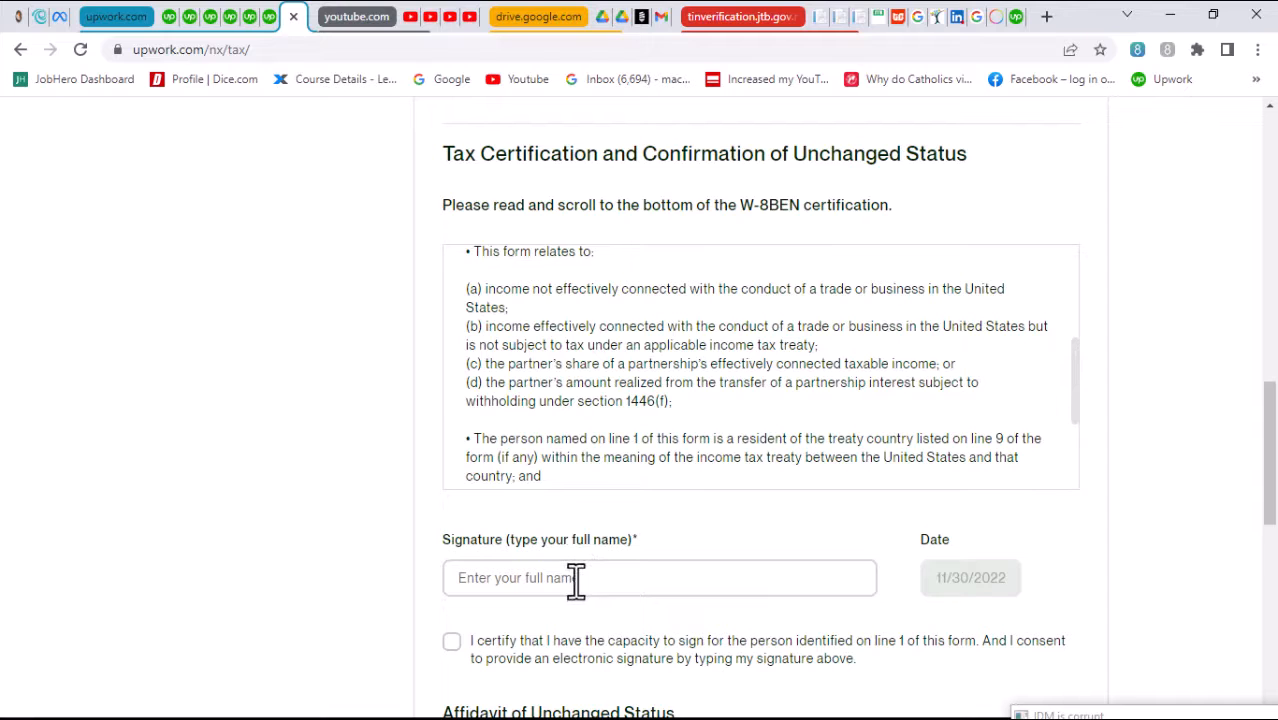
pyautogui.moveTo(550, 558)
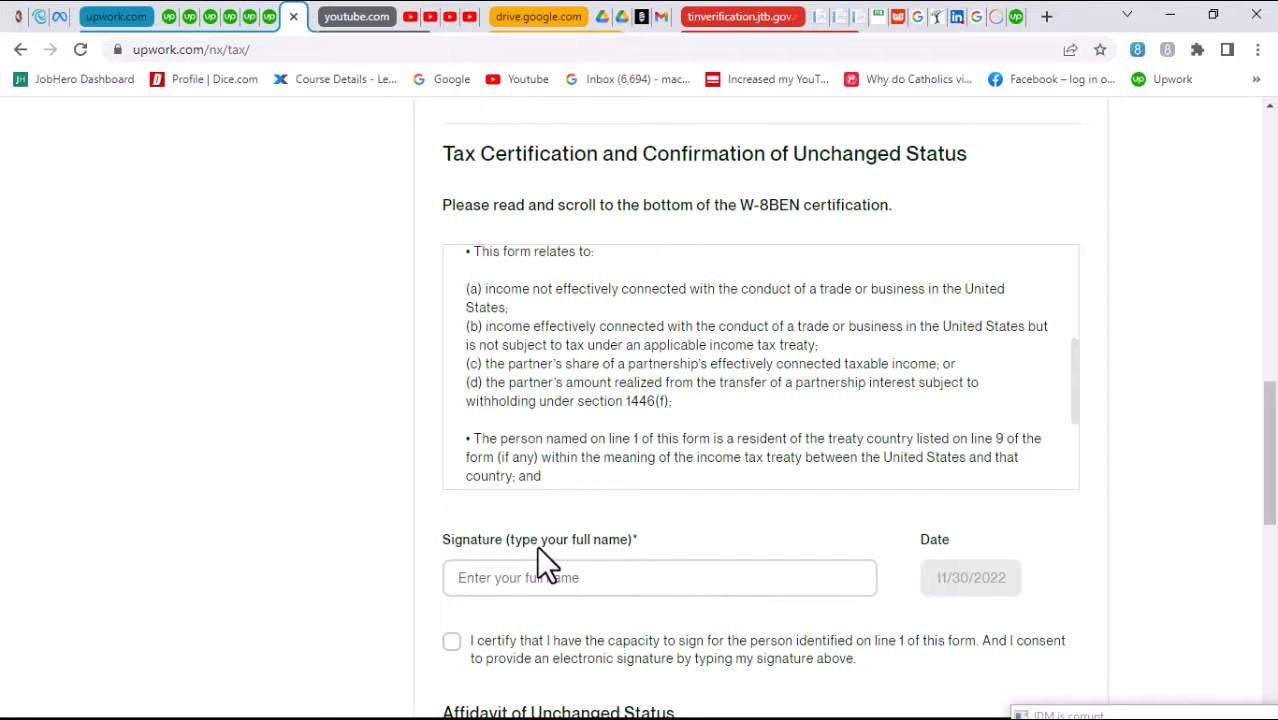
pyautogui.moveTo(735, 550)
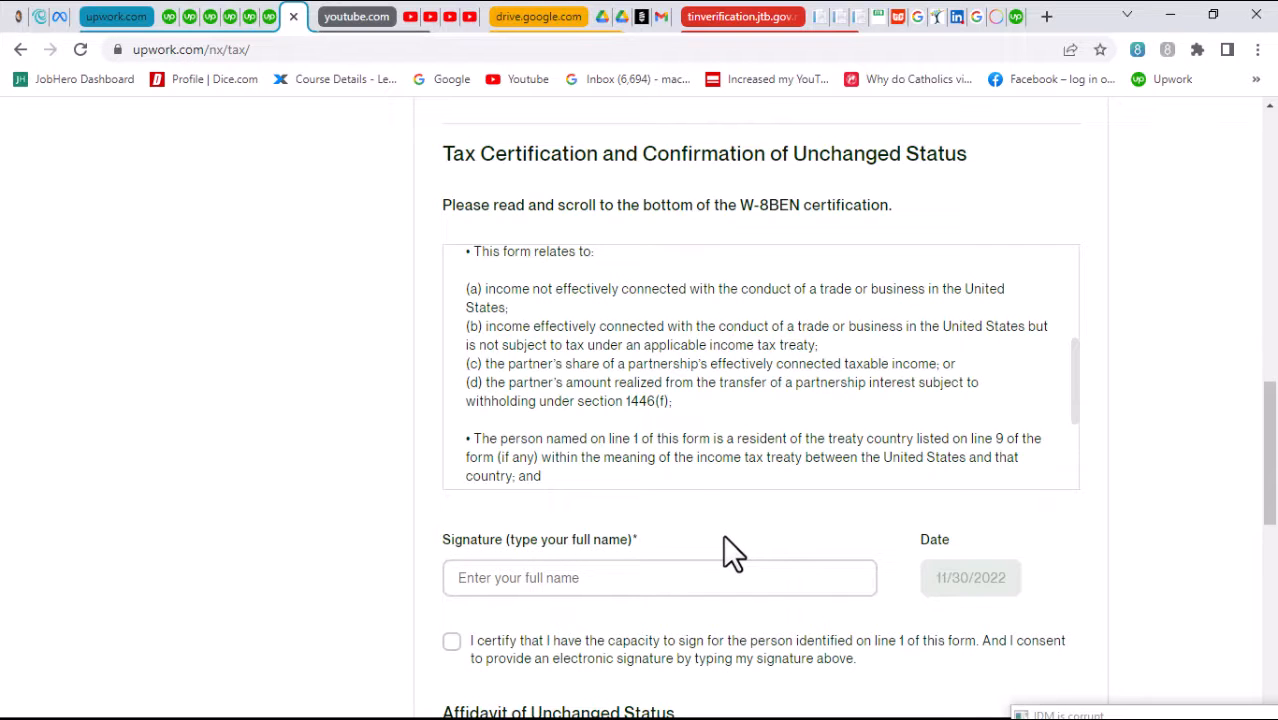
pyautogui.scroll(-3)
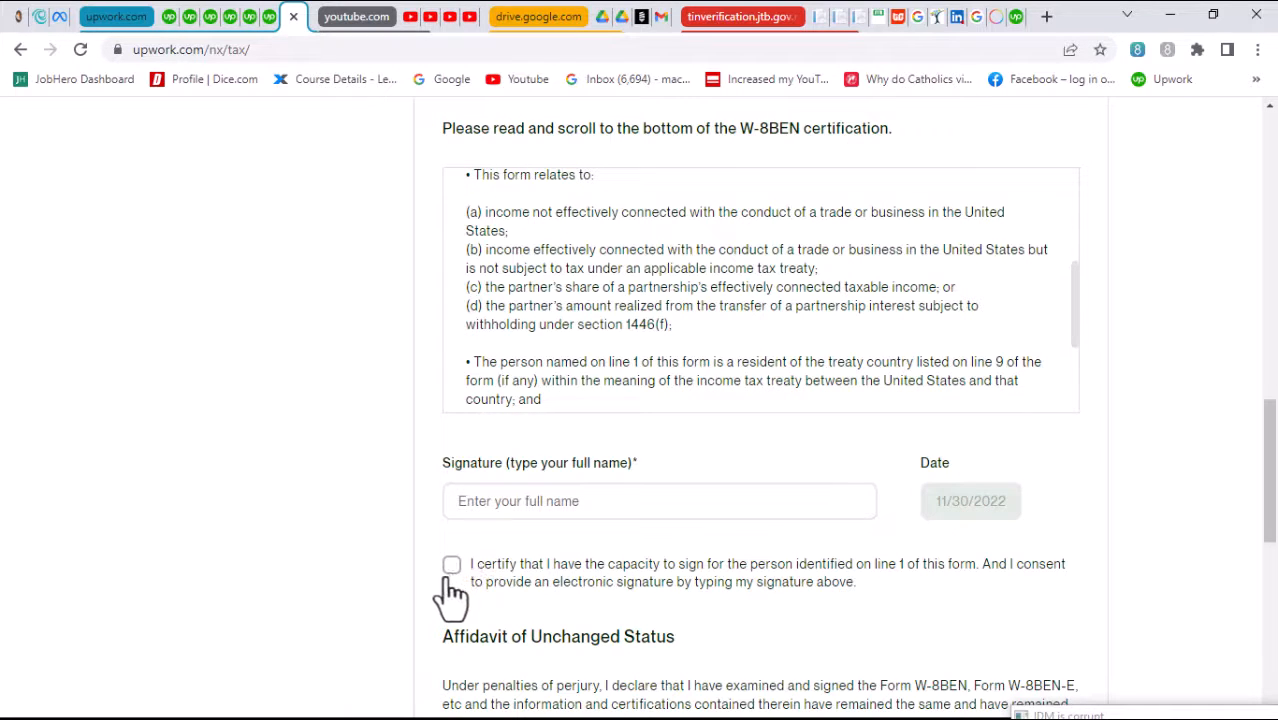
pyautogui.scroll(-3)
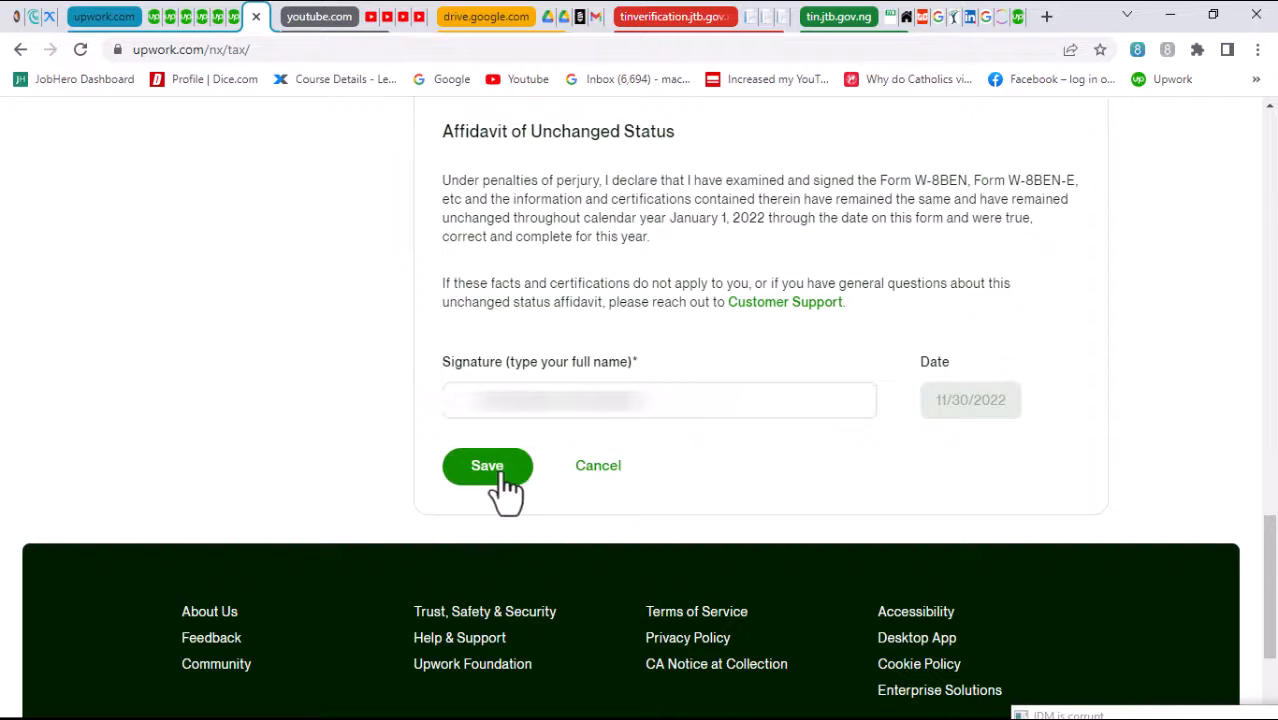
# Save the tax form so the TIN shows as submitted, ending in 141.
pyautogui.click(487, 465)
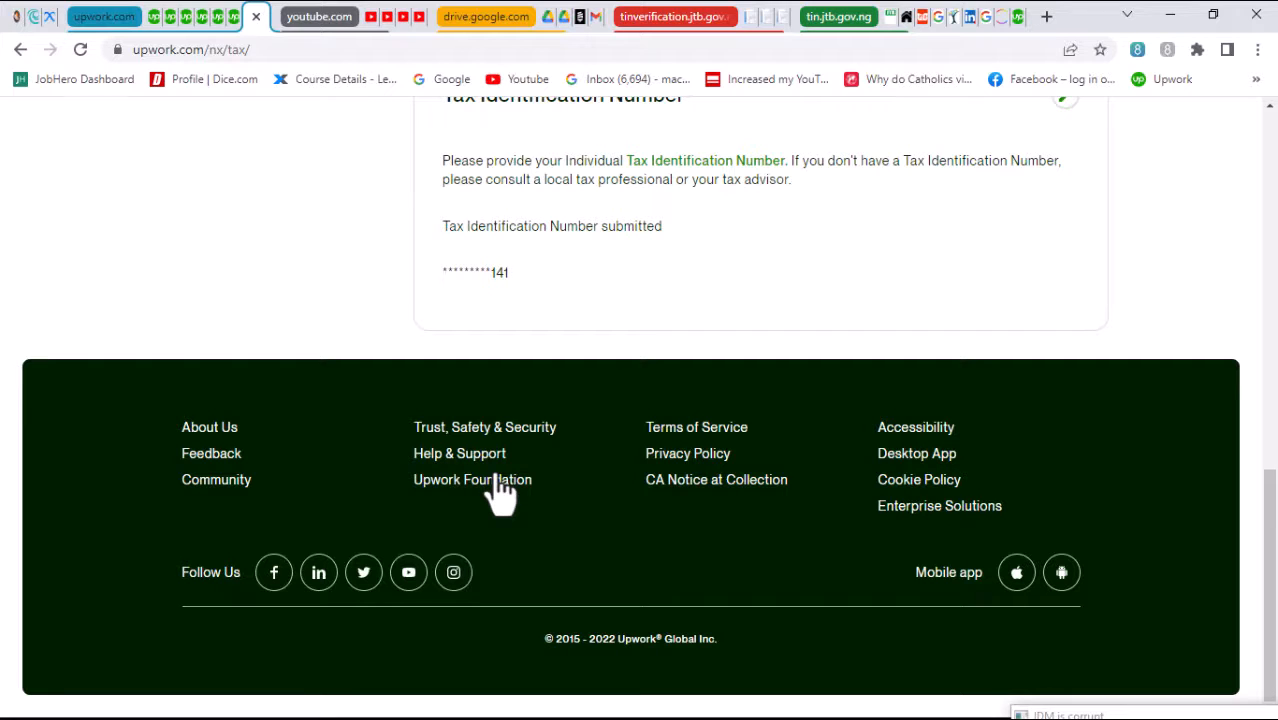
pyautogui.moveTo(643, 412)
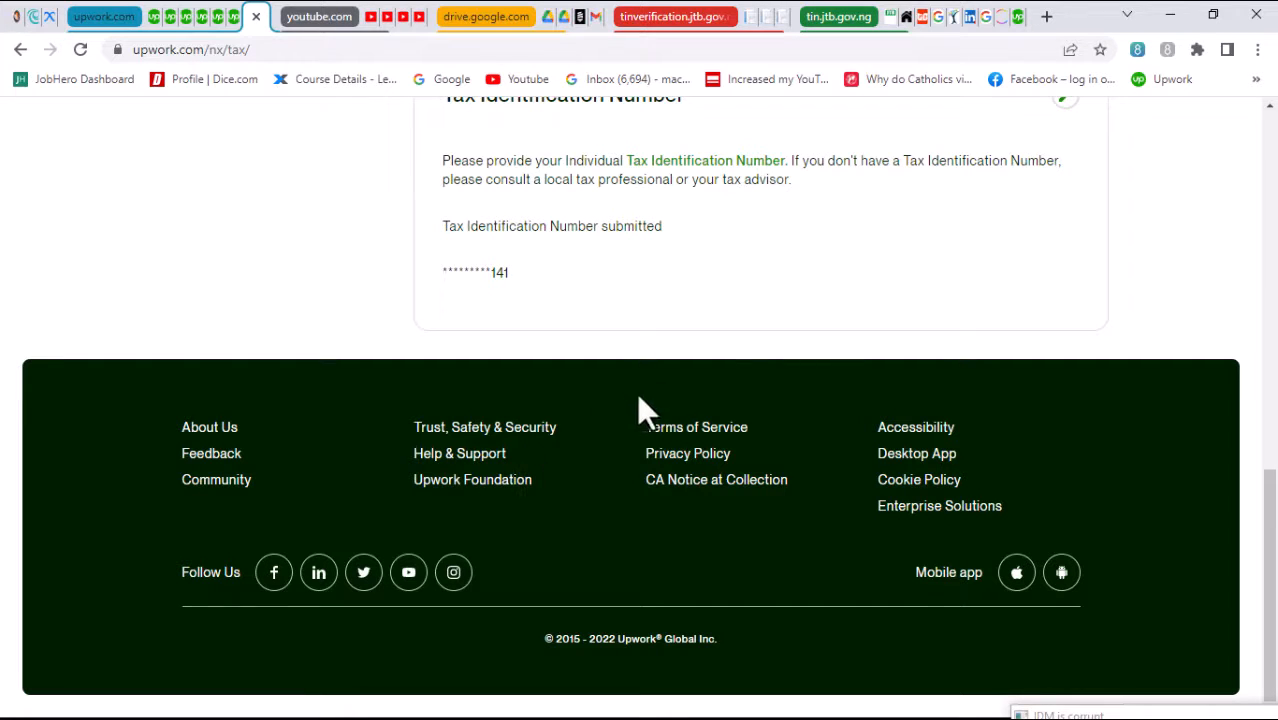
pyautogui.moveTo(835, 355)
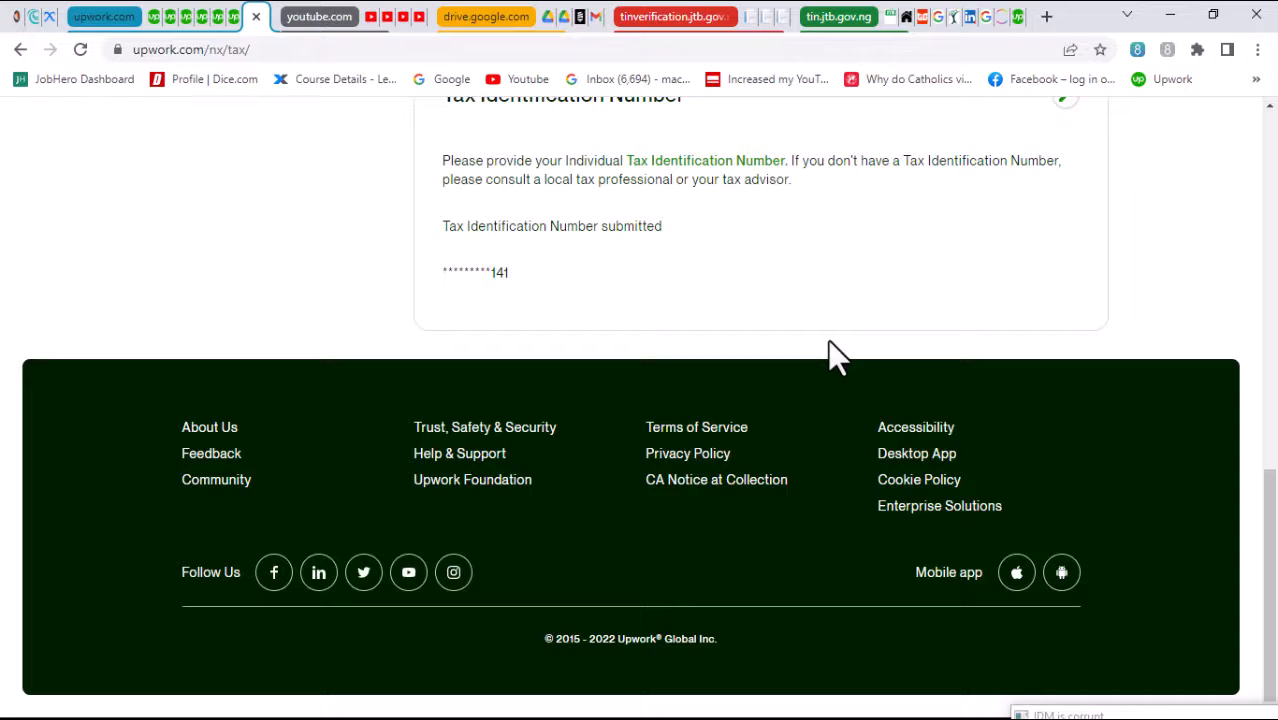